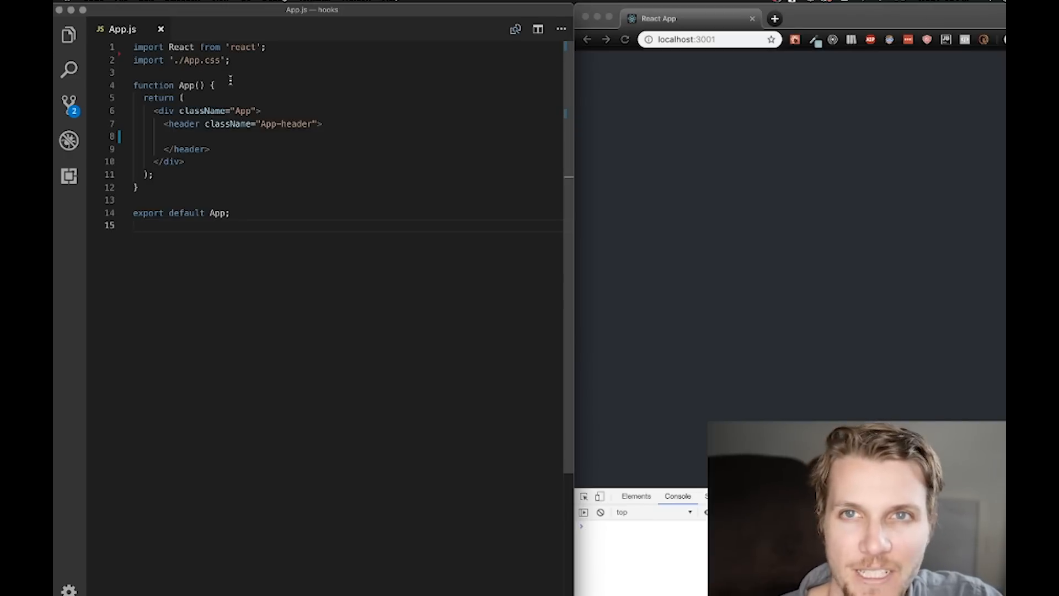
# Add an import line for './Title' below the existing imports in App.js
pyautogui.press('Enter')
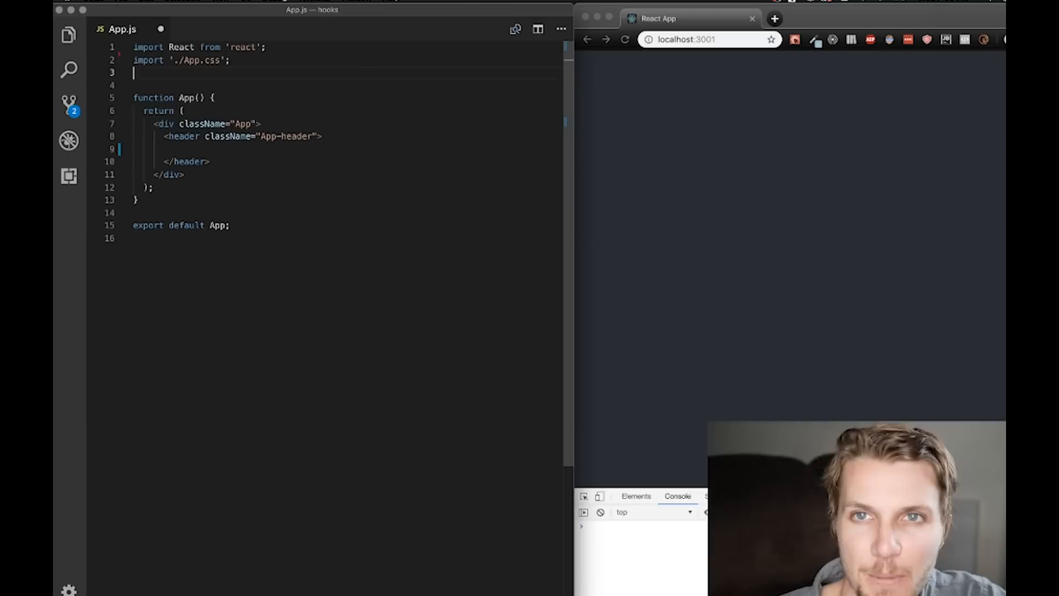
pyautogui.write('import')
pyautogui.write('Title')
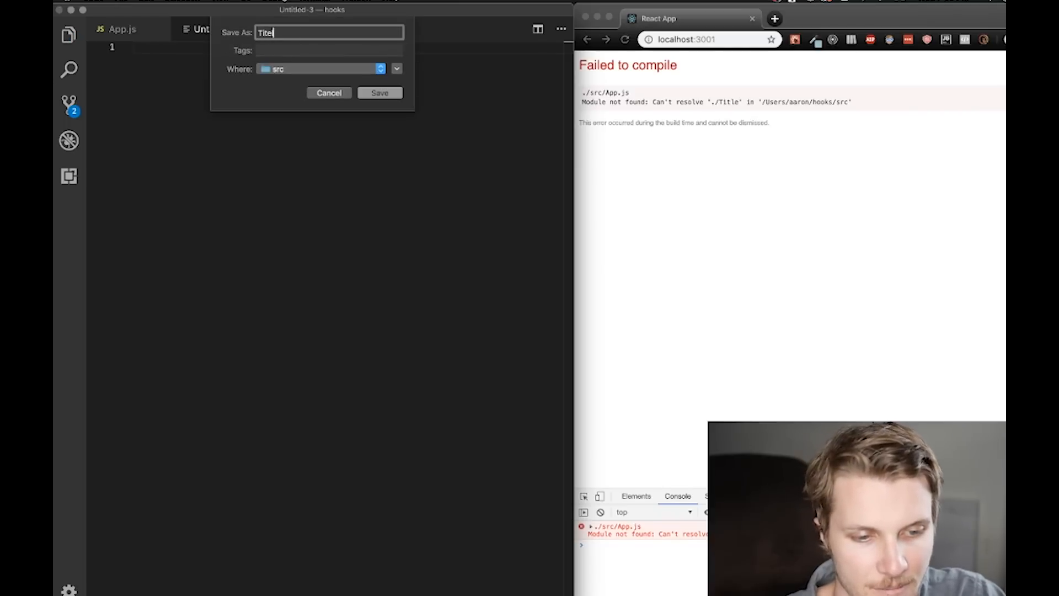
# Save as Title.js and write export default function Title() returning a div with the text Title
pyautogui.click(379, 93)
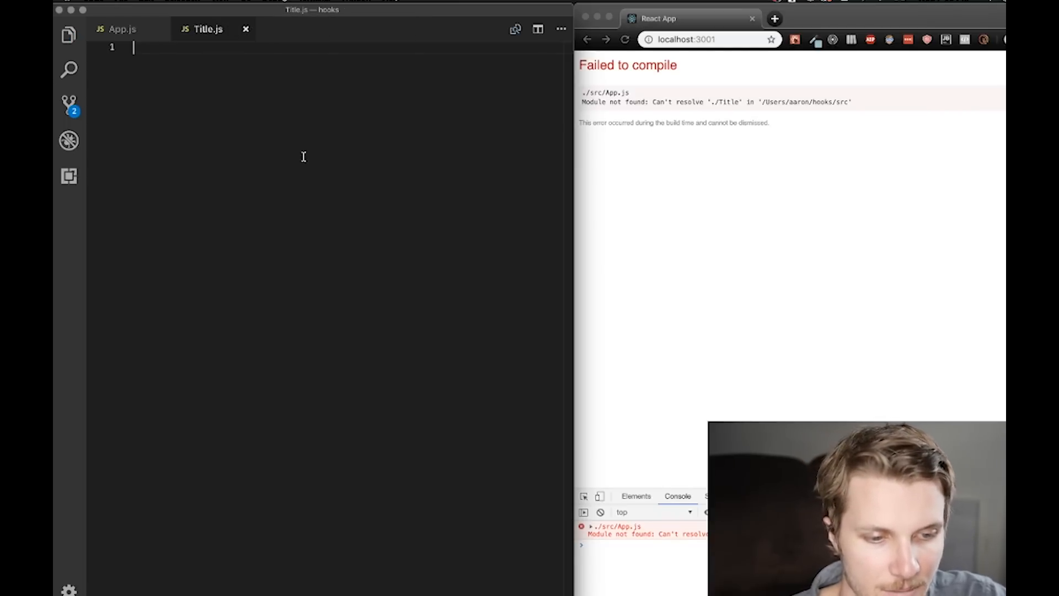
pyautogui.write('func')
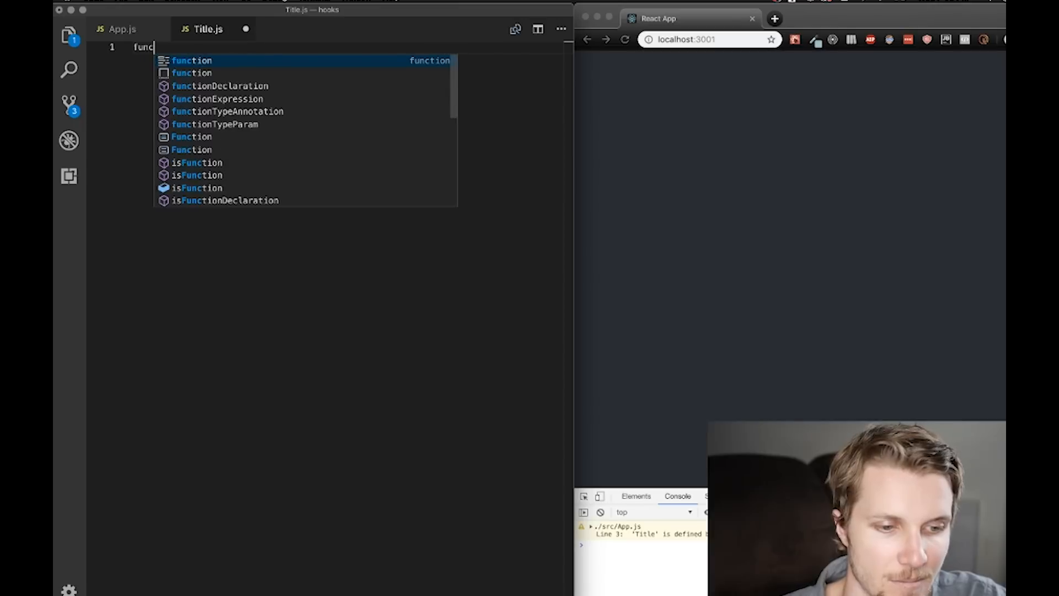
pyautogui.write("import React from 'react")
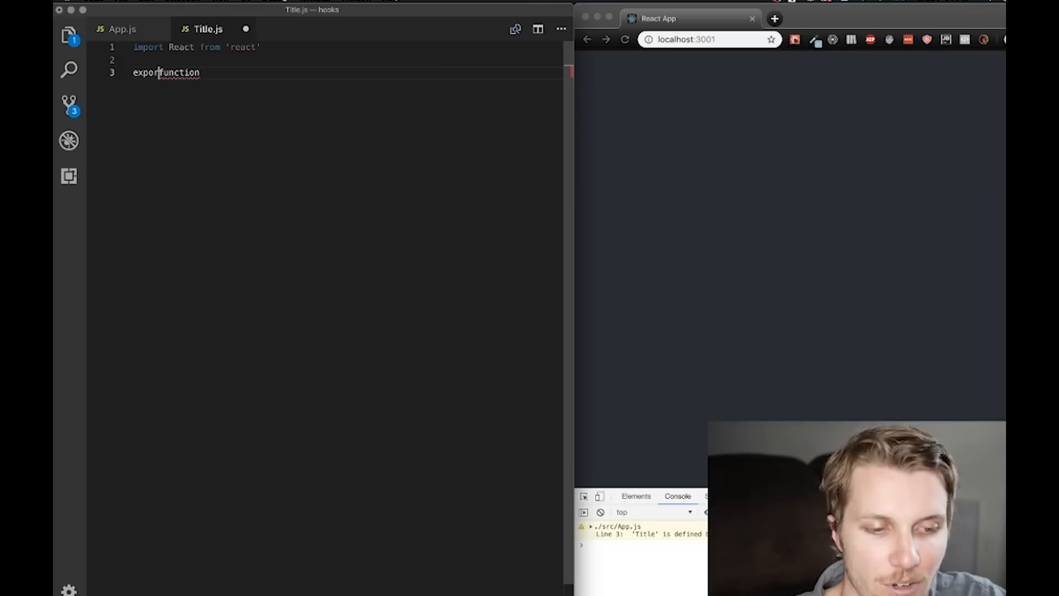
pyautogui.write('default')
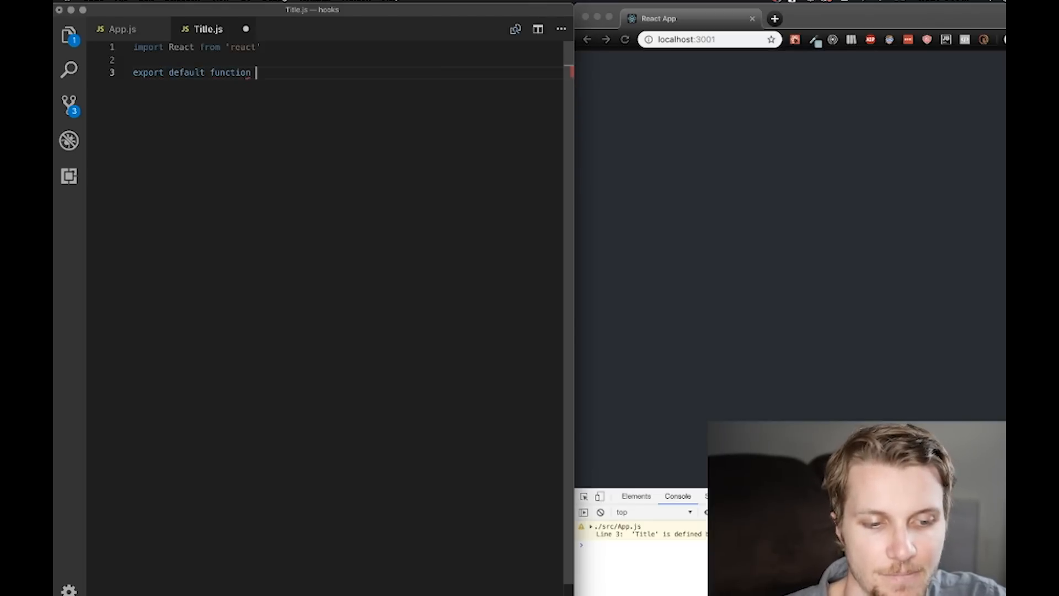
pyautogui.write('Title')
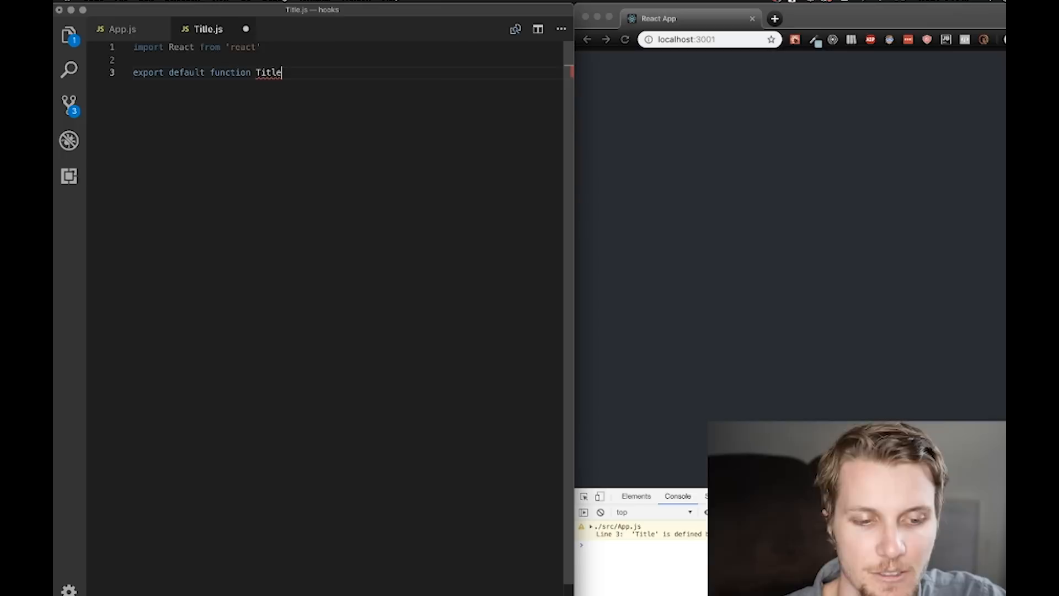
pyautogui.write('() {')
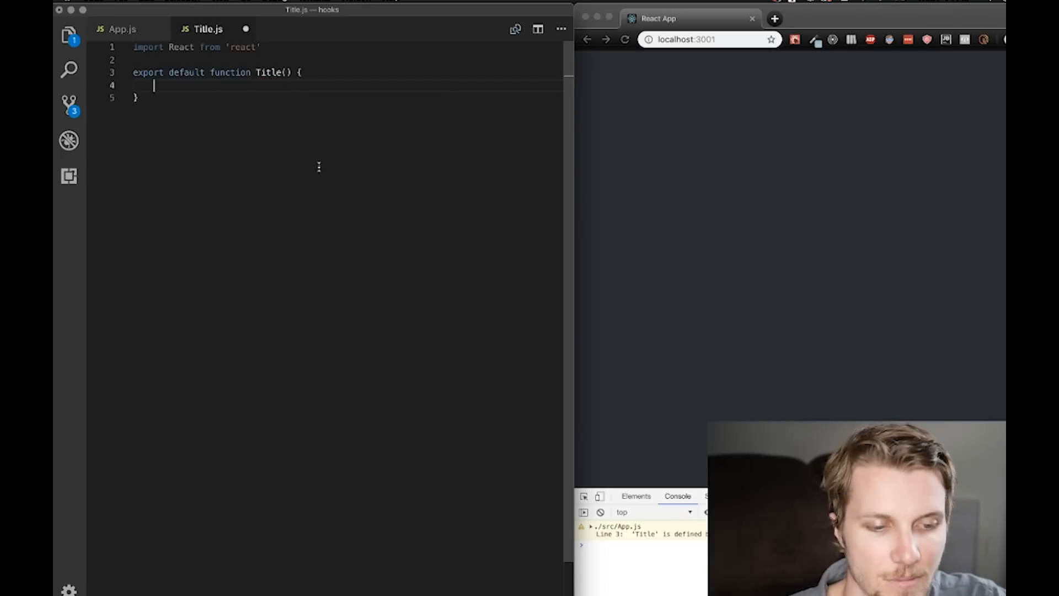
pyautogui.write('return (')
pyautogui.write('<div></div>')
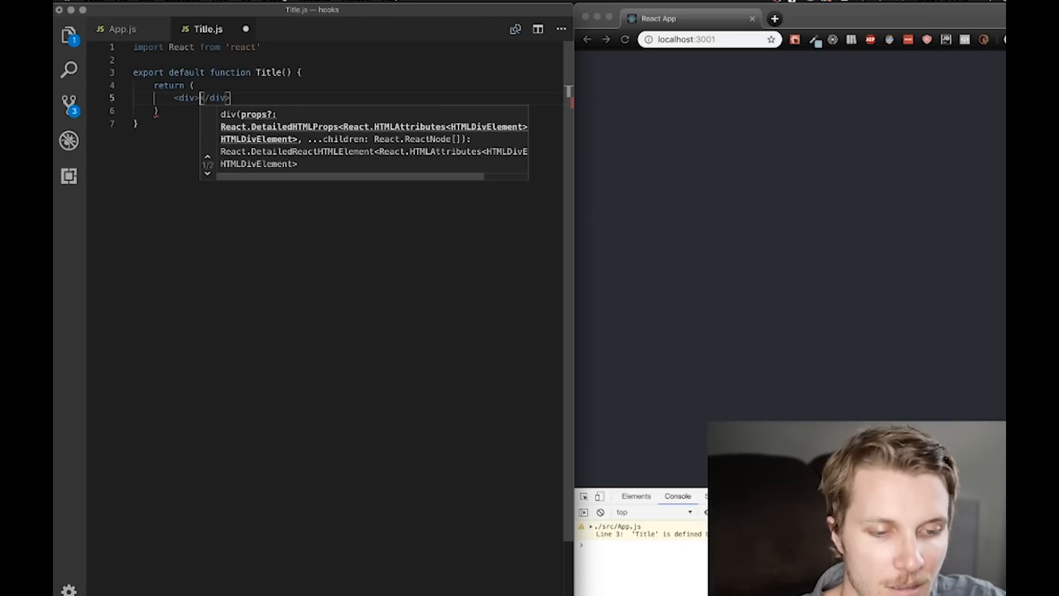
pyautogui.write('Title')
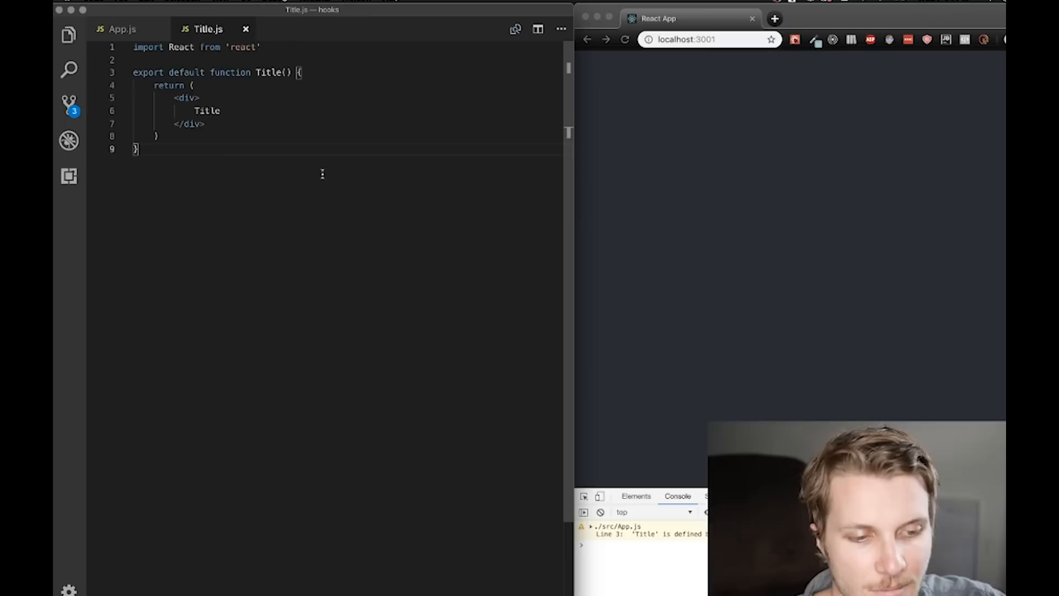
# Render <Title /> inside App's header element so the page shows Title
pyautogui.click(122, 28)
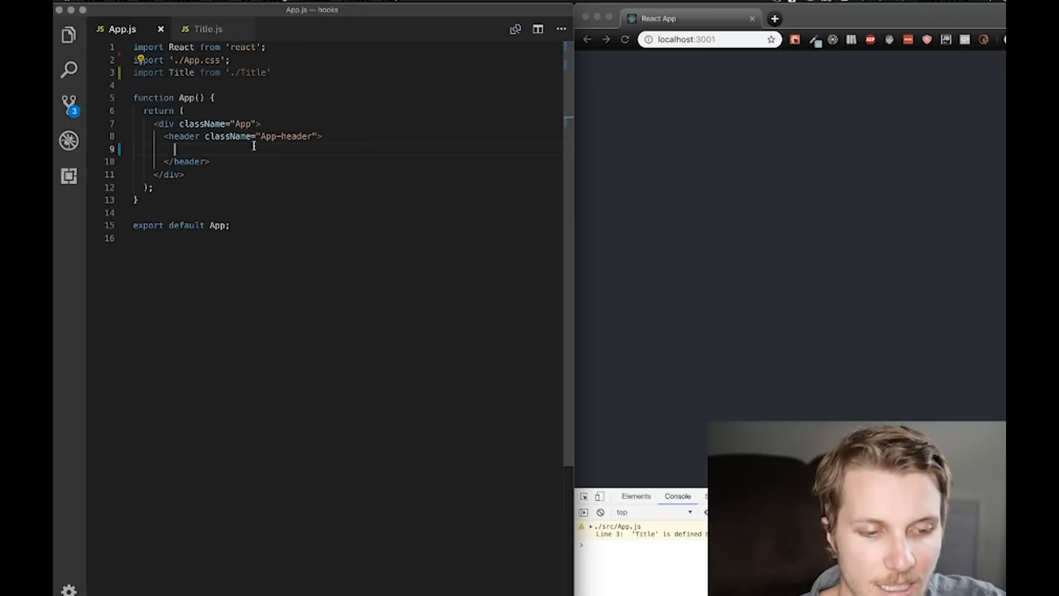
pyautogui.write('<Title />')
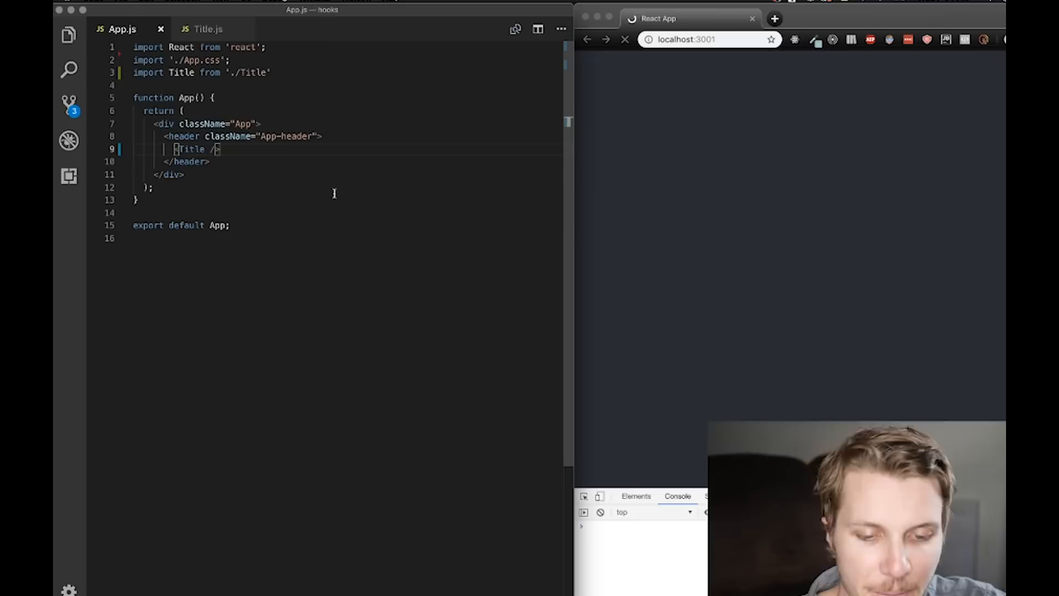
pyautogui.click(209, 29)
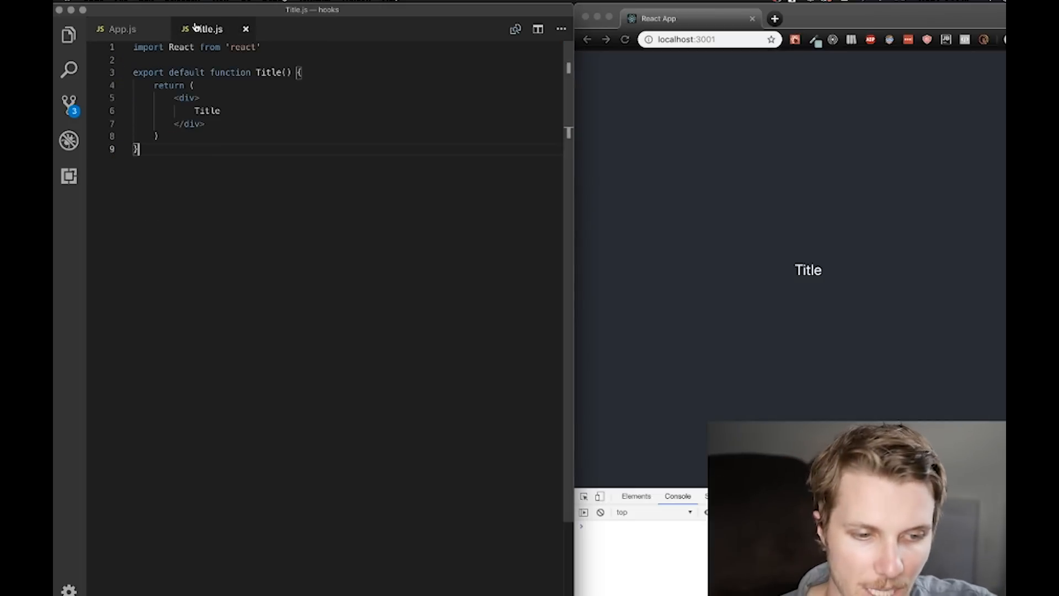
pyautogui.doubleClick(206, 111)
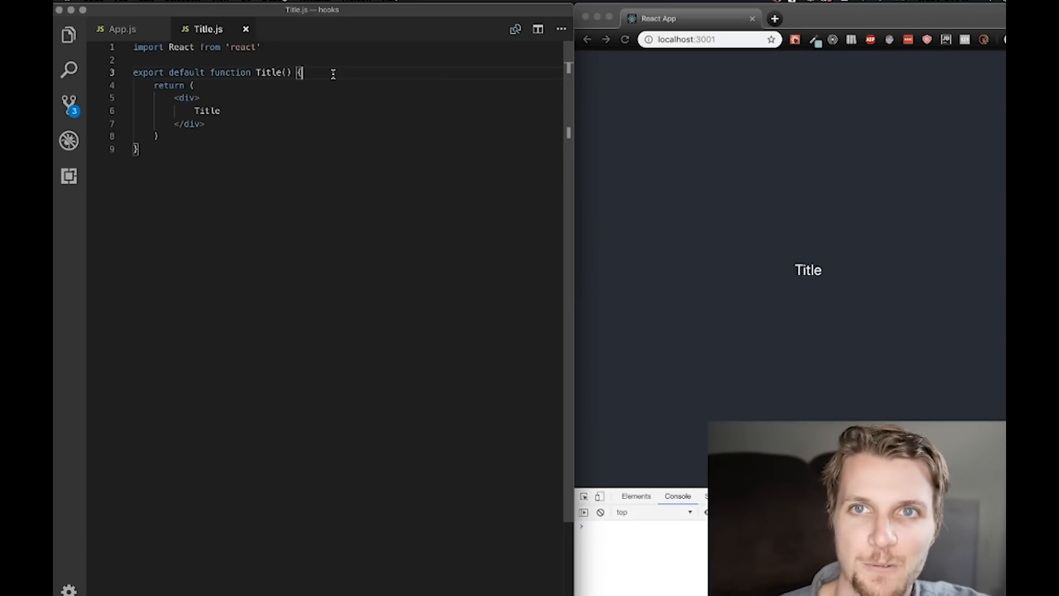
# Import useState and declare const [title, updateTitle] = useState() in the Title component
pyautogui.press('Enter')
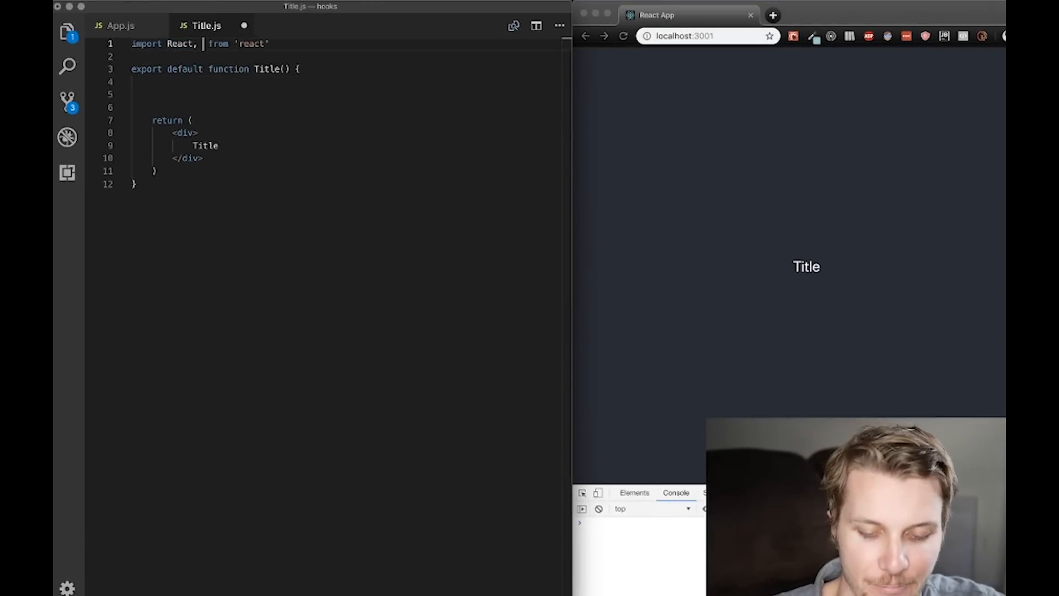
pyautogui.write('useState}')
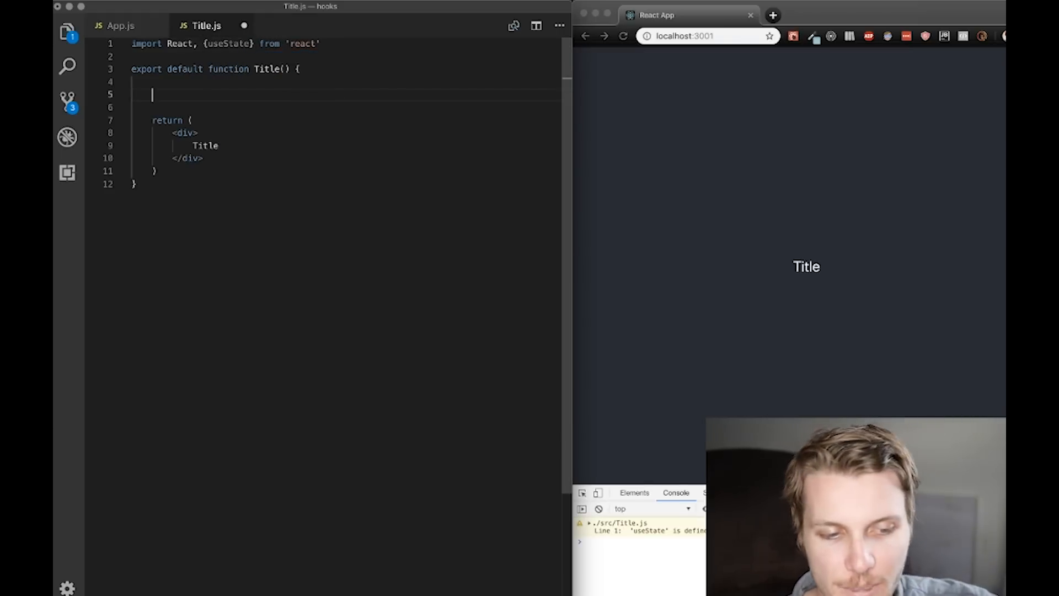
pyautogui.write('const [title,')
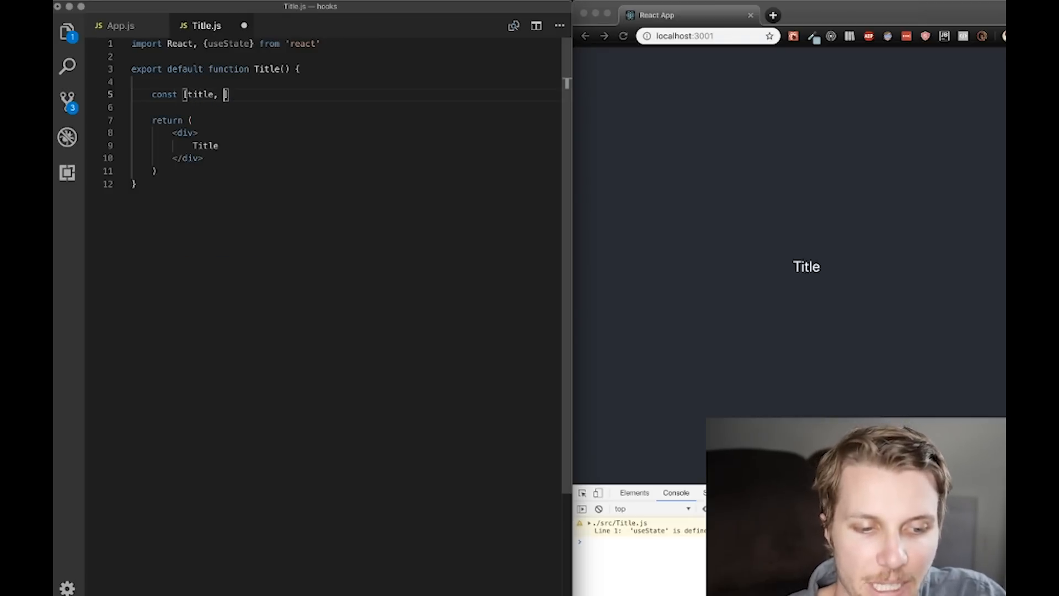
pyautogui.write('update')
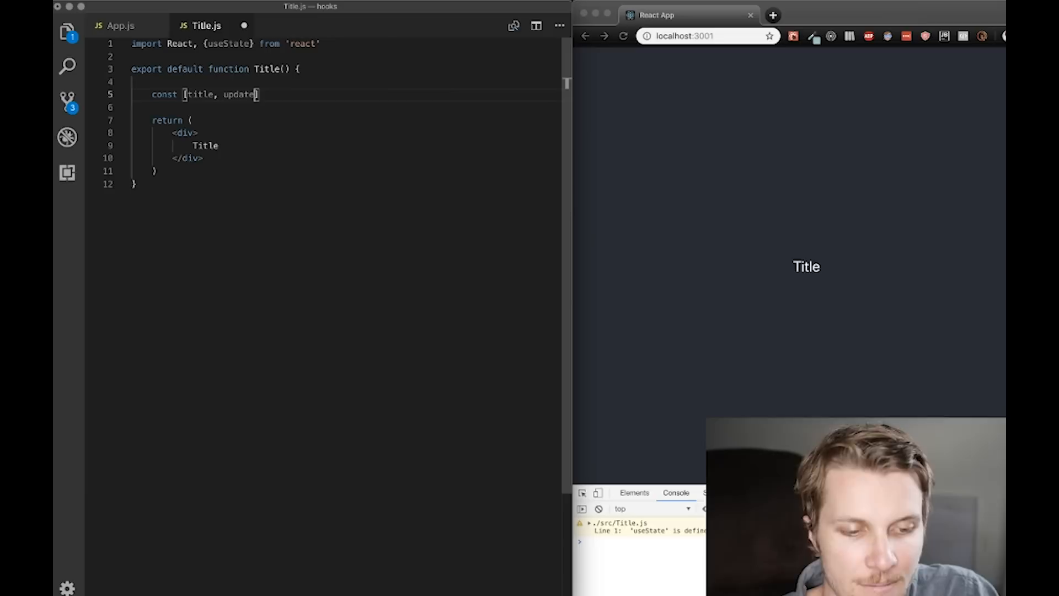
pyautogui.write('Title] =')
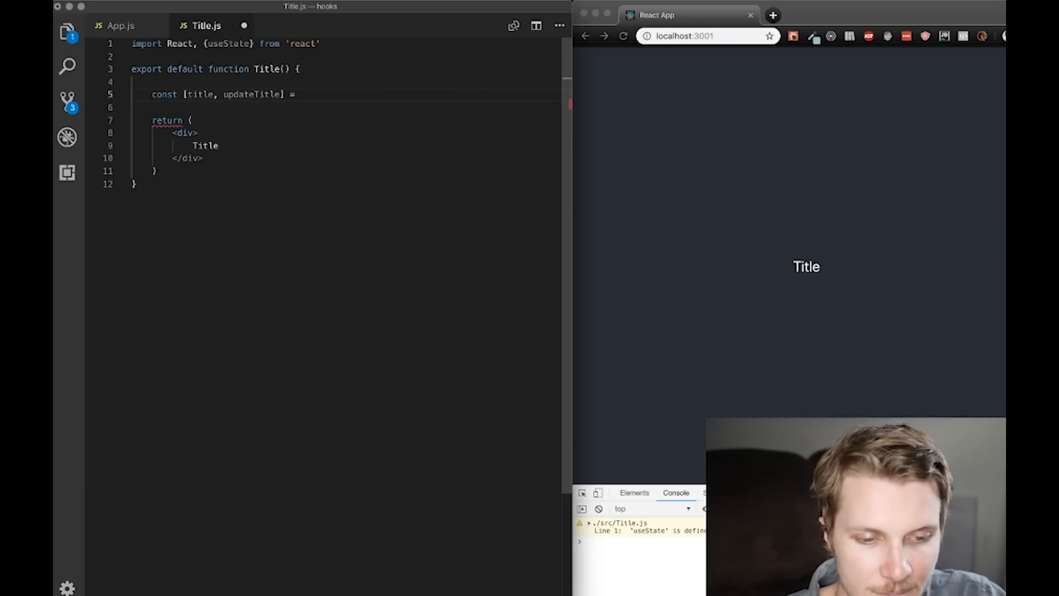
pyautogui.write('useState()')
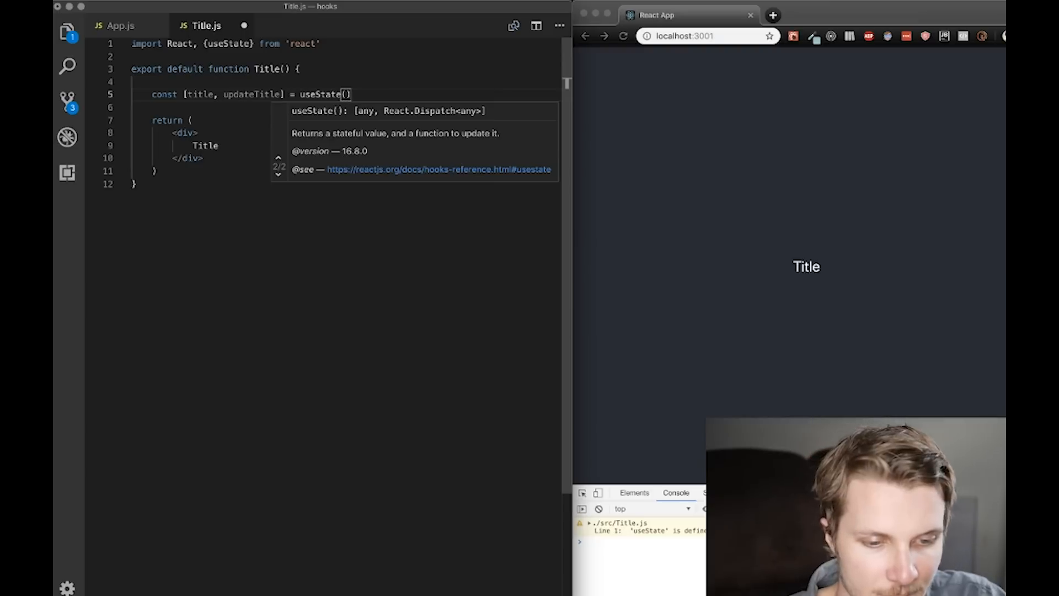
# Initialize the state to 'my title' and render {title} instead of the fixed text
pyautogui.write("'")
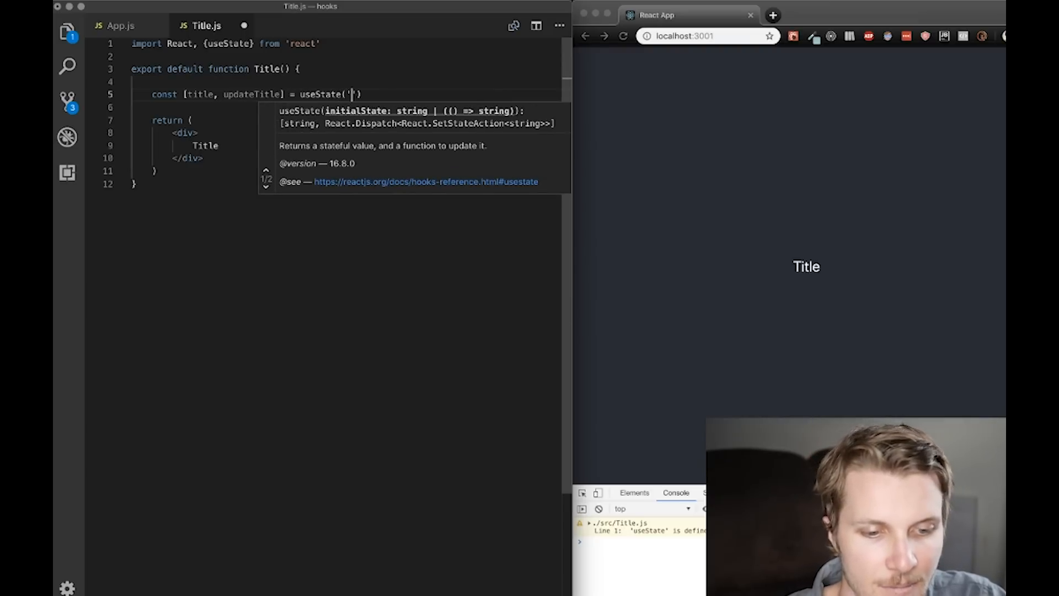
pyautogui.write('my ti')
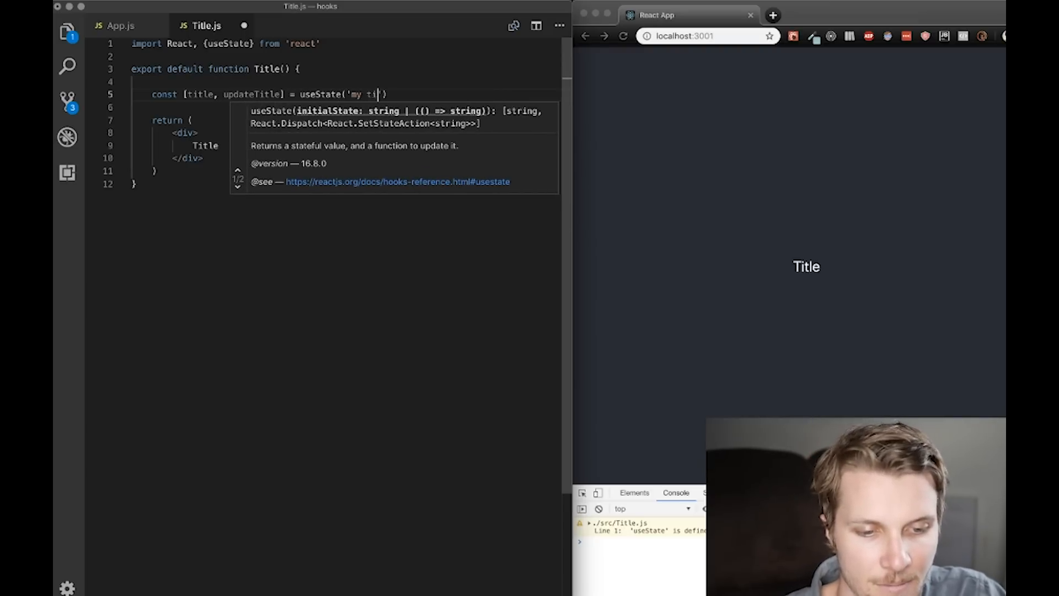
pyautogui.write("tle');")
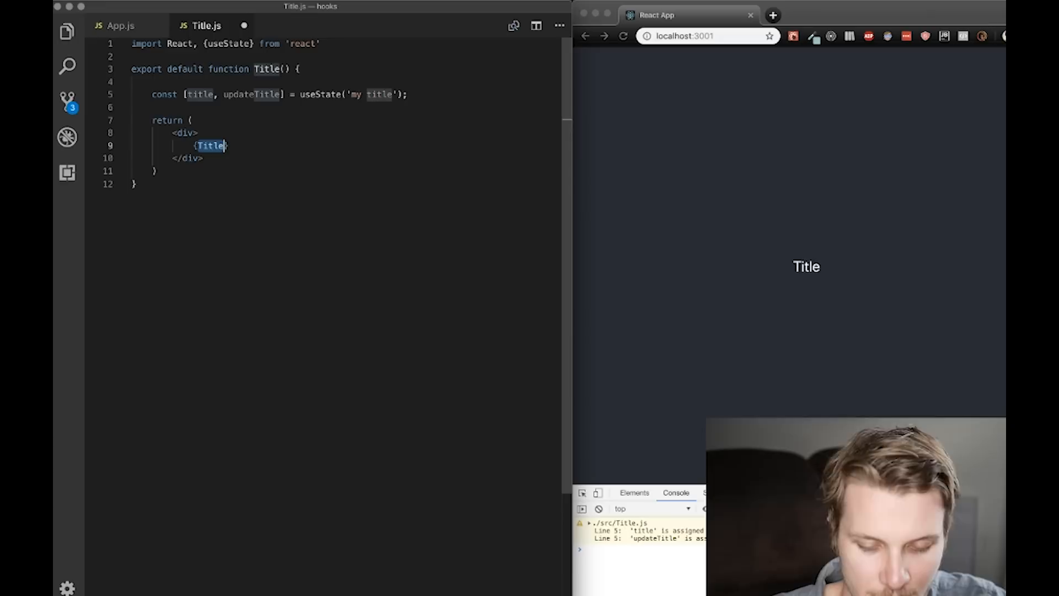
pyautogui.write('title')
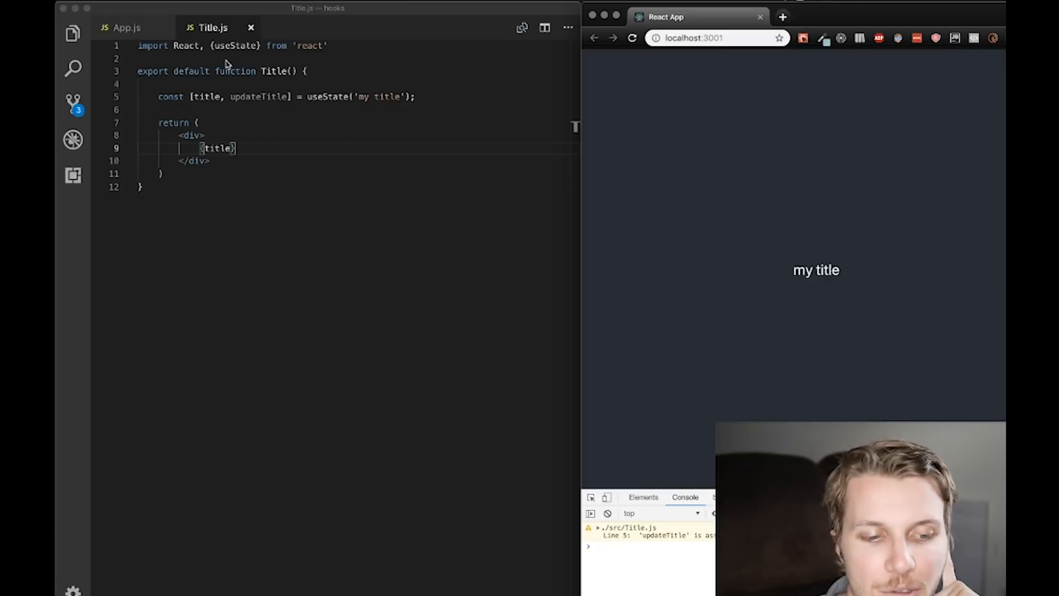
pyautogui.moveTo(336, 101)
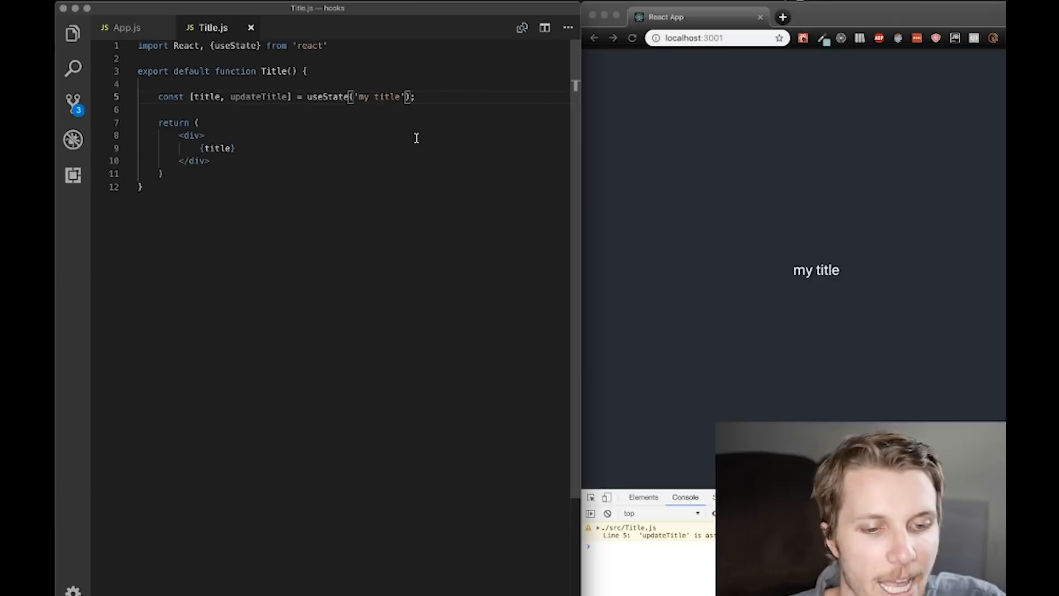
pyautogui.doubleClick(378, 97)
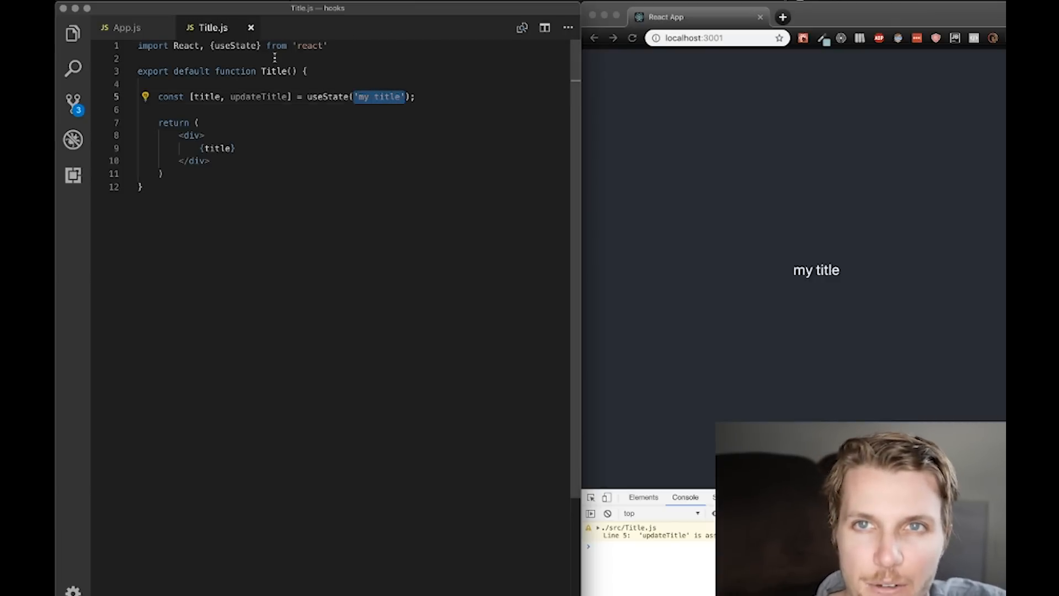
pyautogui.doubleClick(208, 96)
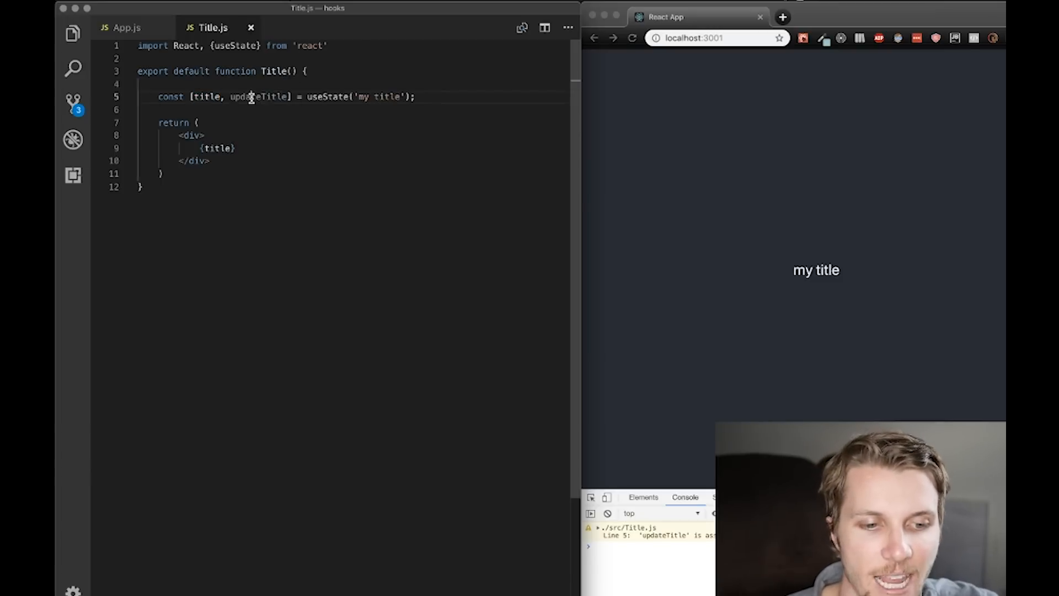
pyautogui.doubleClick(258, 96)
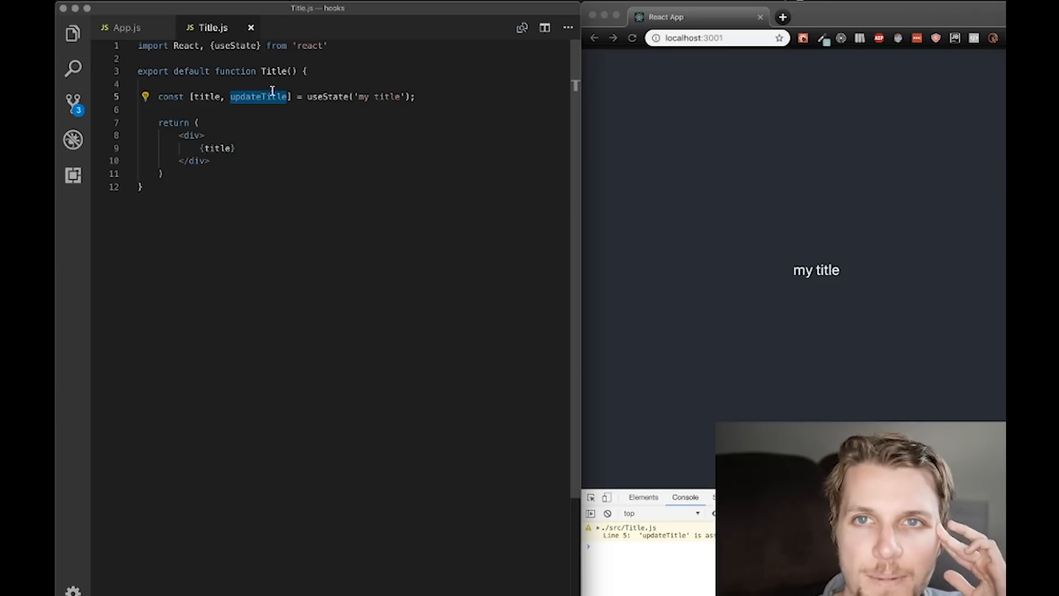
pyautogui.doubleClick(206, 96)
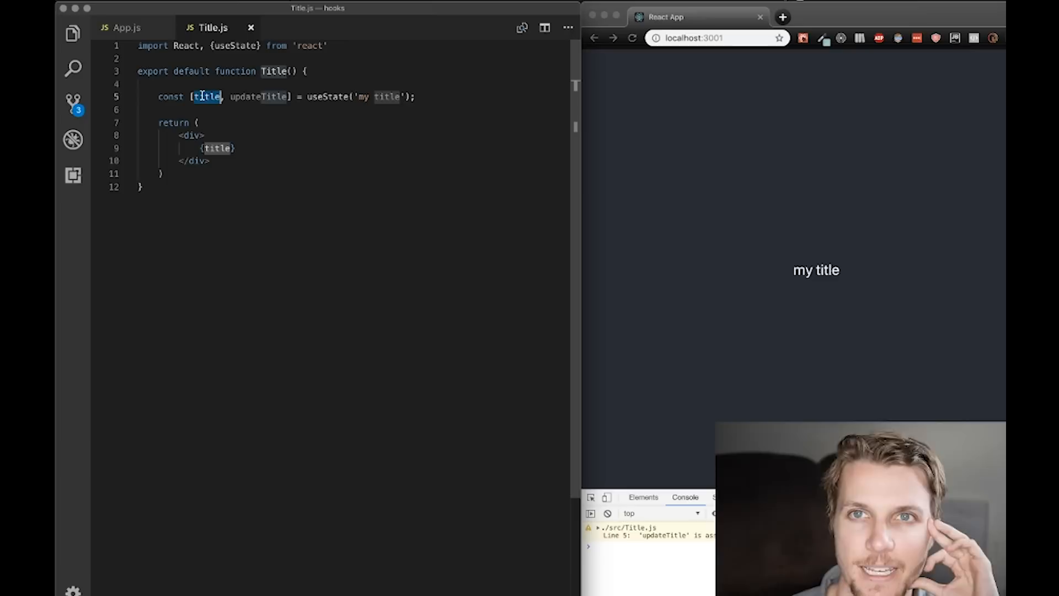
pyautogui.click(191, 148)
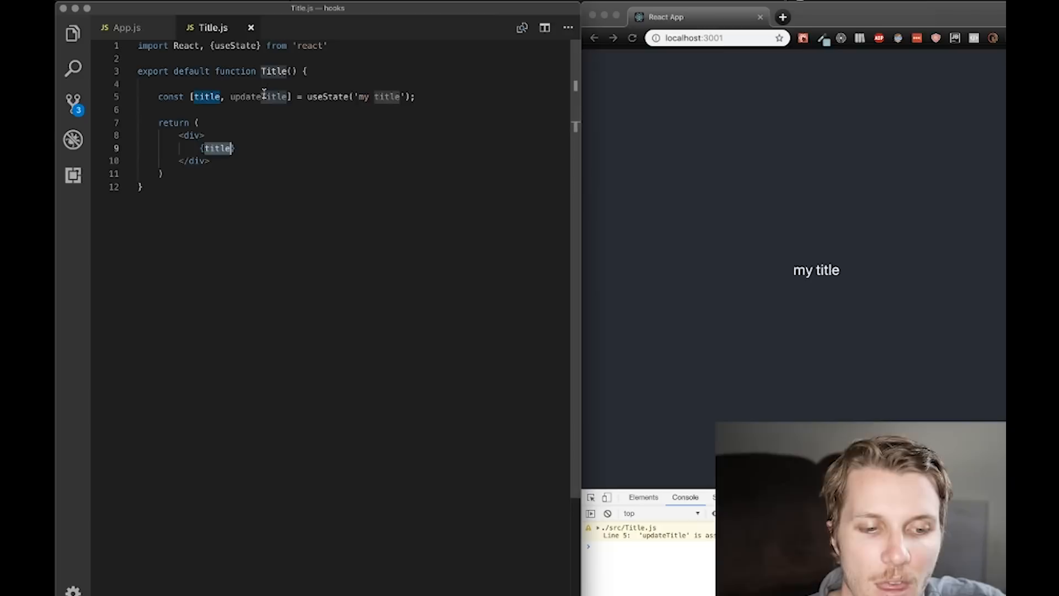
pyautogui.doubleClick(258, 97)
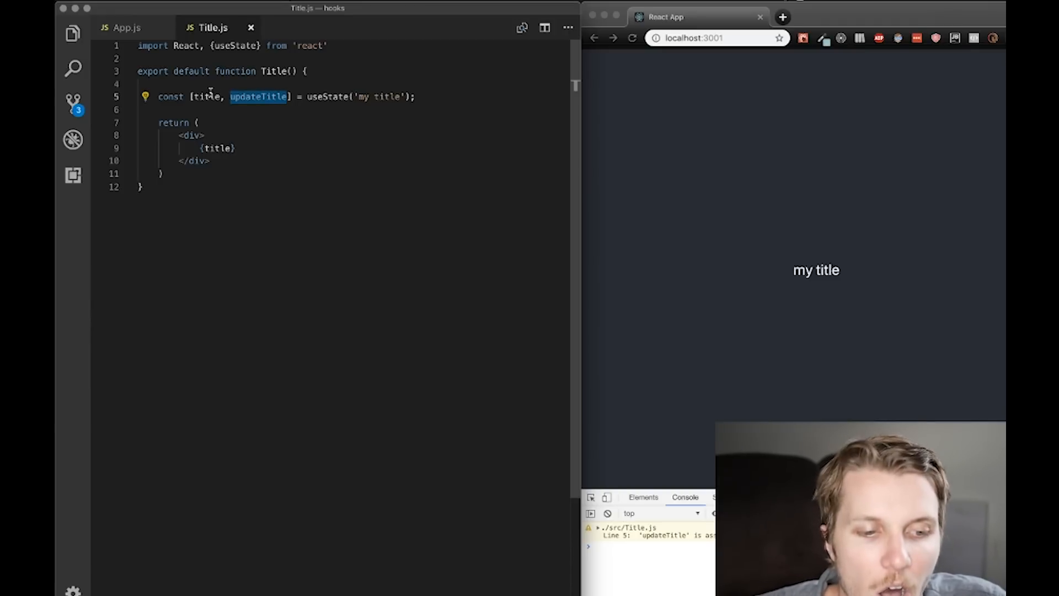
pyautogui.doubleClick(208, 96)
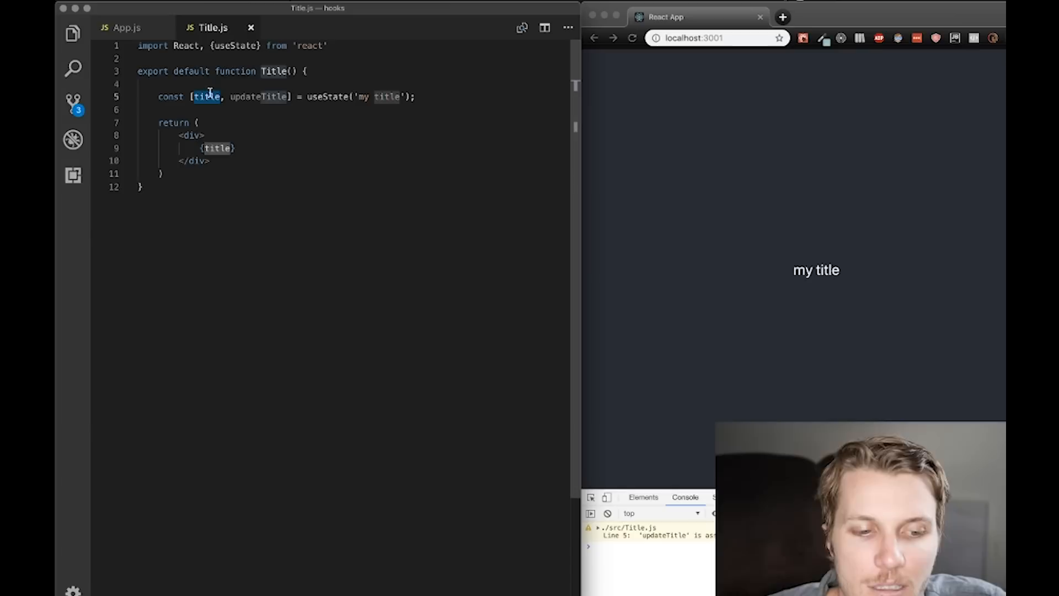
pyautogui.press('Enter')
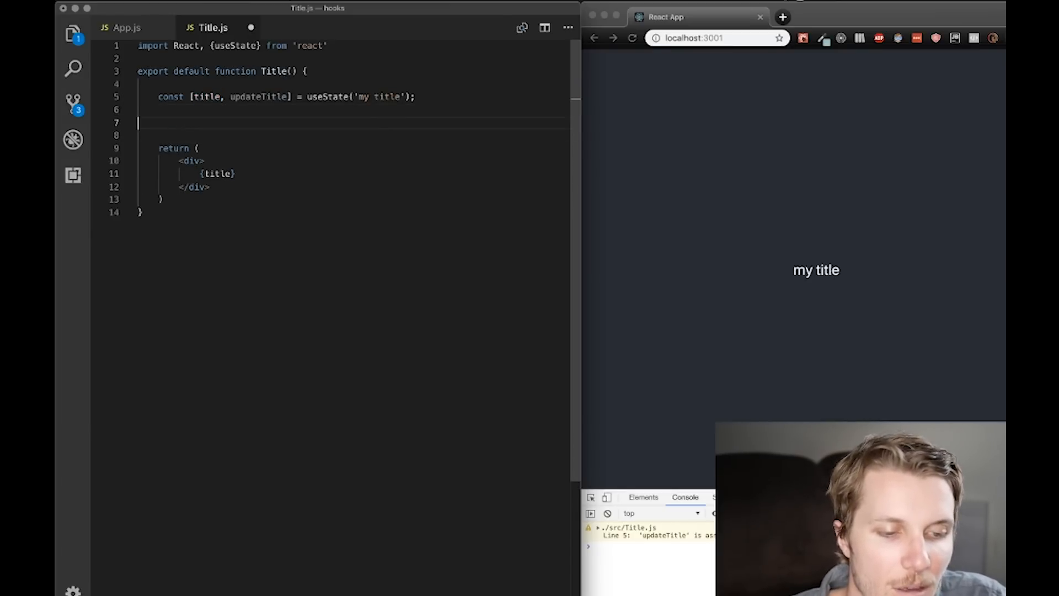
# Note a this.state comment, render {title}, then remove the placeholder and blank lines
pyautogui.write('// this.sta')
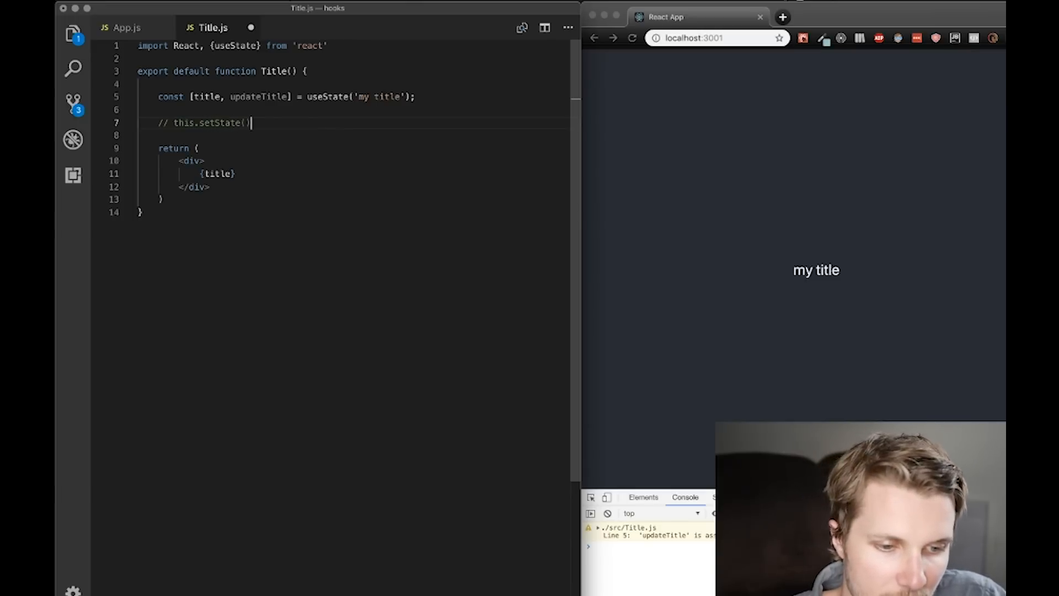
pyautogui.write('{title:')
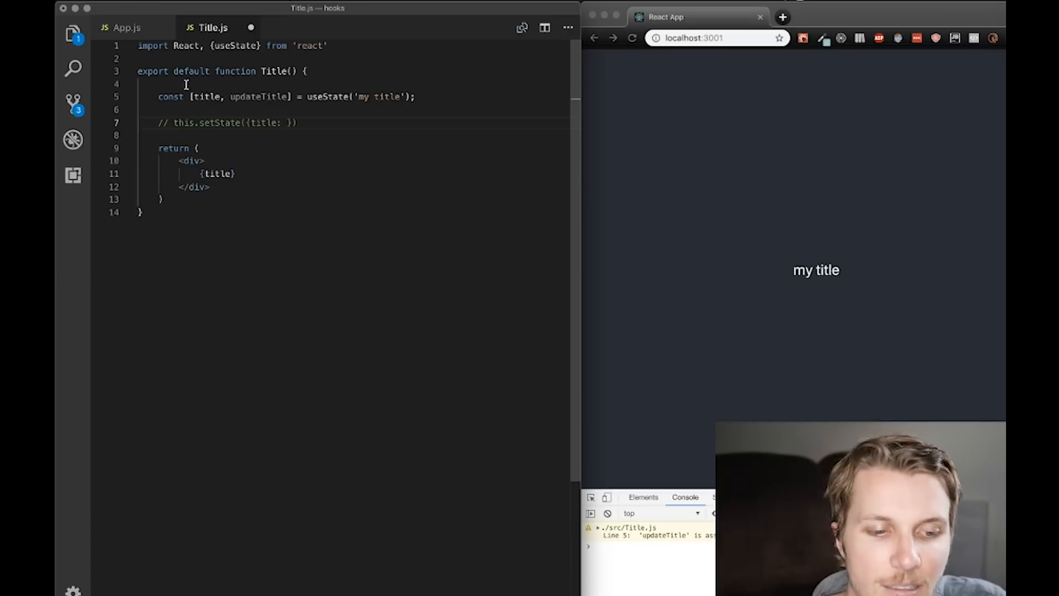
pyautogui.doubleClick(257, 96)
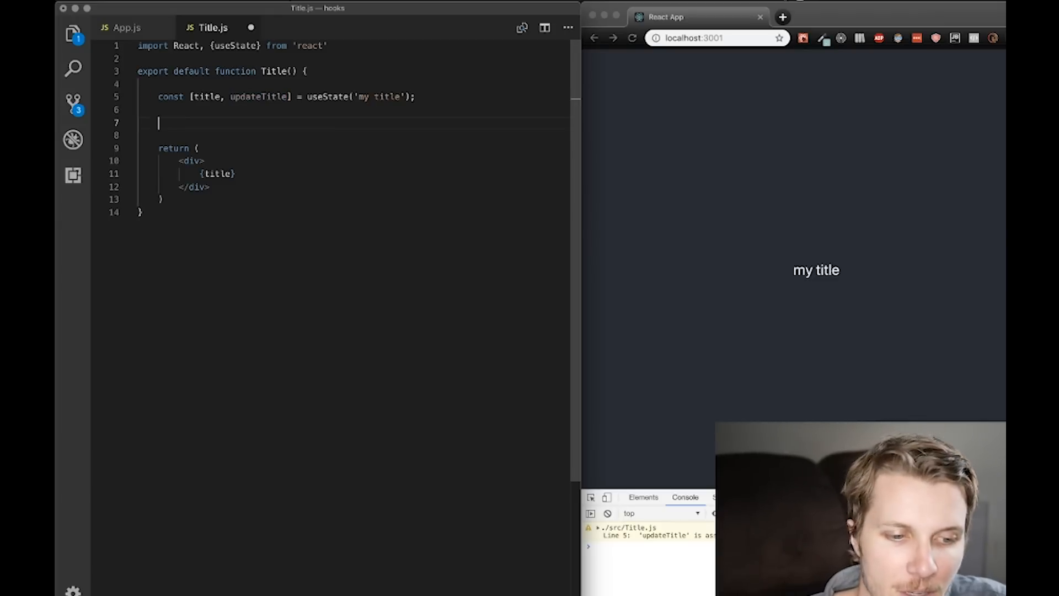
pyautogui.press('Backspace')
pyautogui.write('<button>')
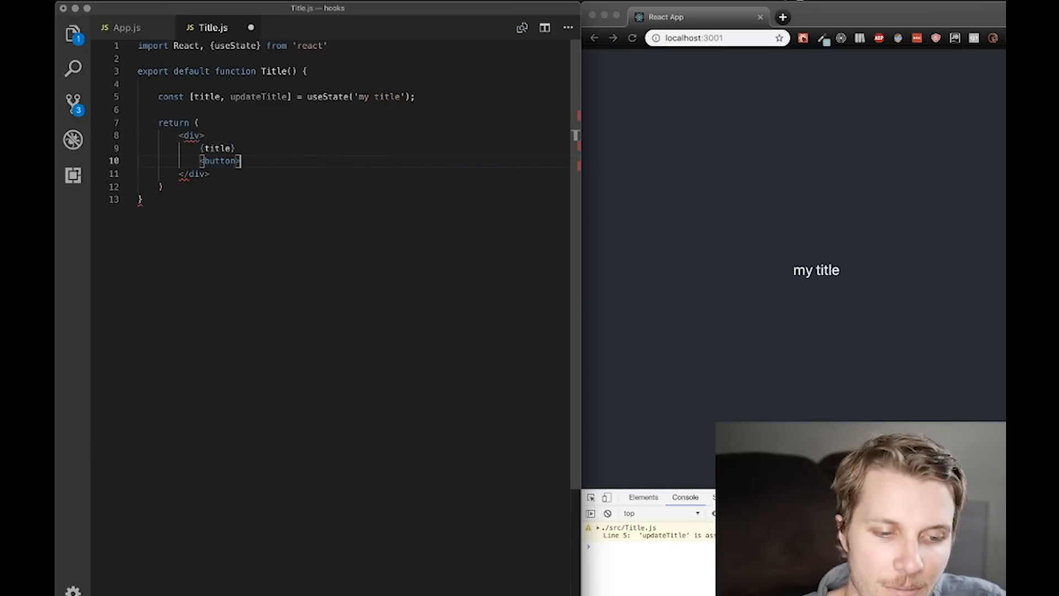
# Add a Click me button whose onClick calls updateTitle('new title')
pyautogui.write('onClick={() =')
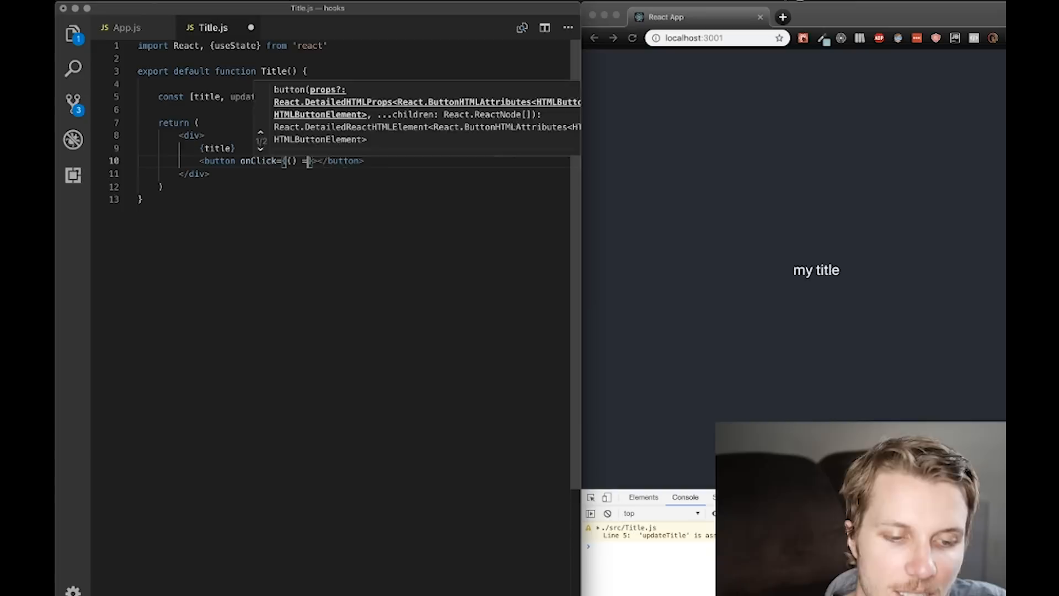
pyautogui.write("updateTitle('new title")
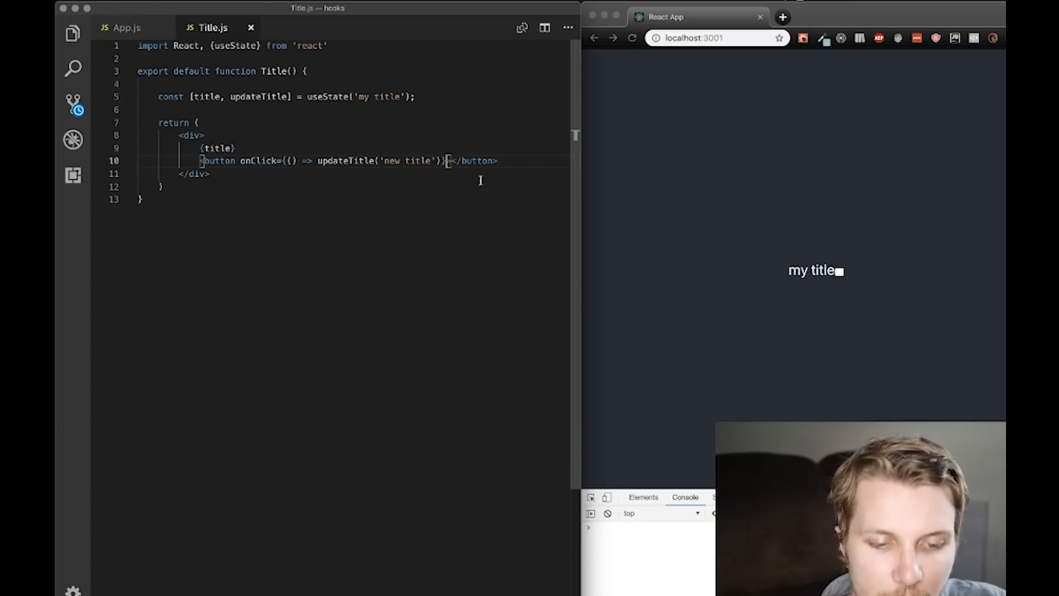
pyautogui.write('Clci')
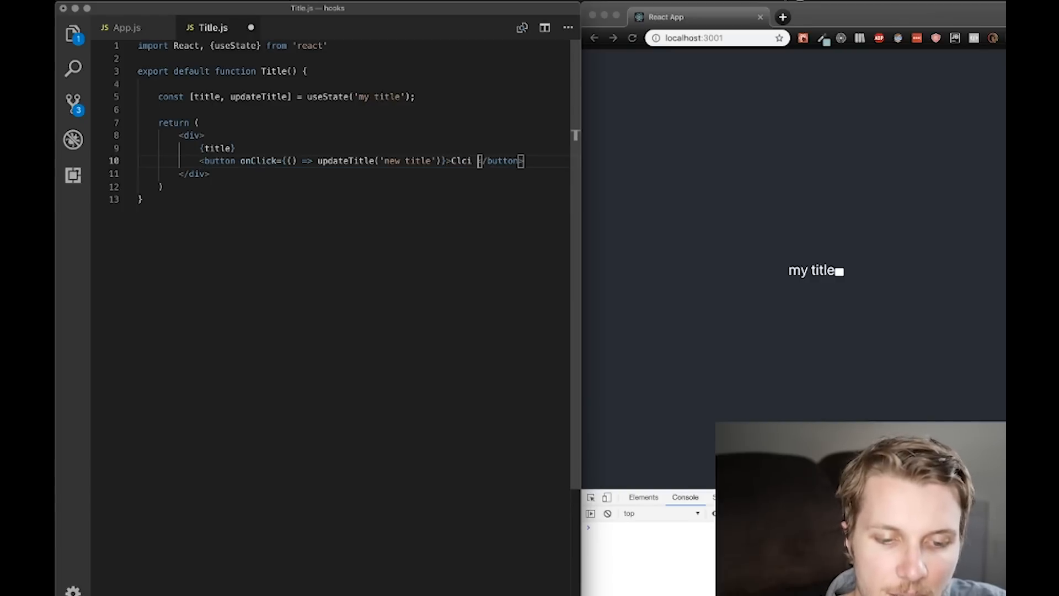
pyautogui.write('Click me')
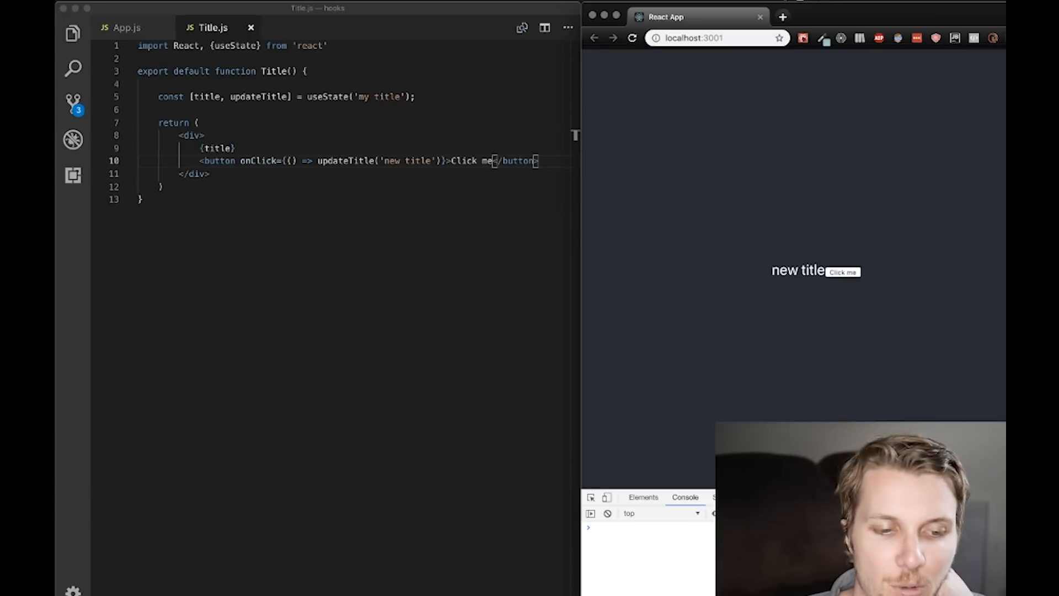
pyautogui.doubleClick(258, 97)
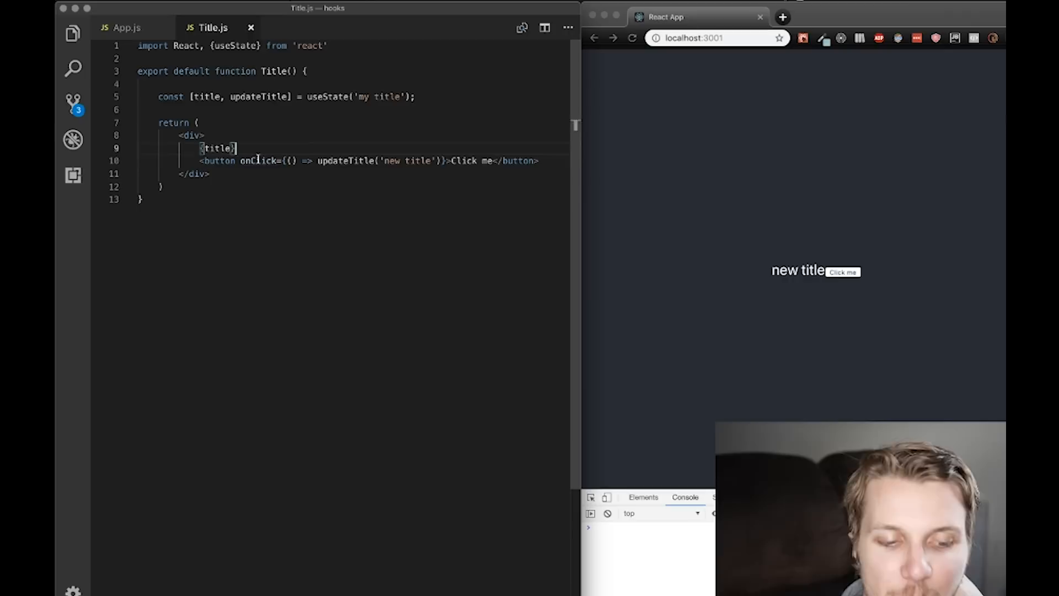
pyautogui.doubleClick(258, 161)
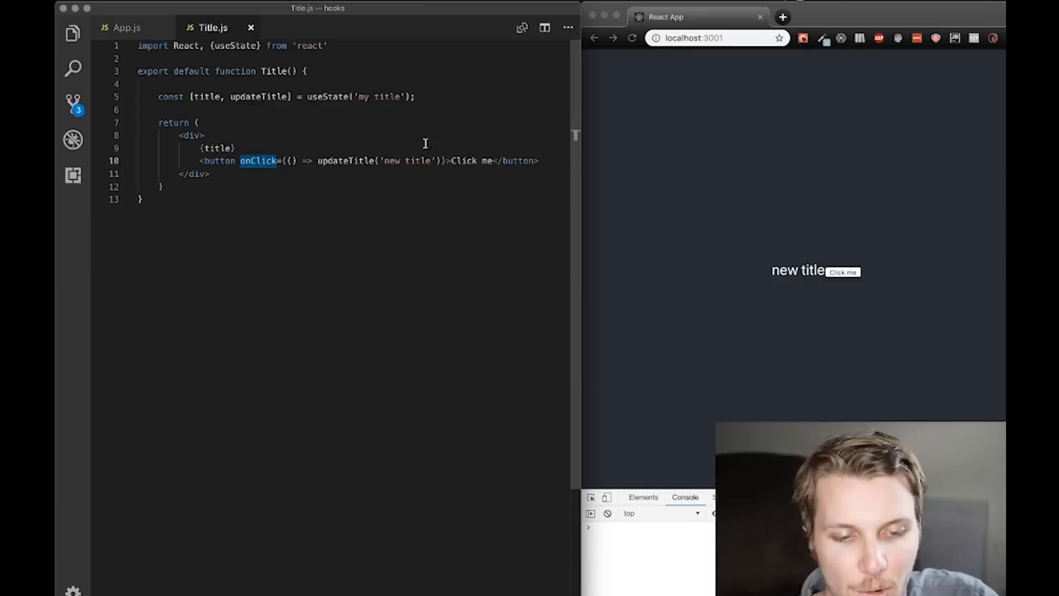
pyautogui.click(423, 97)
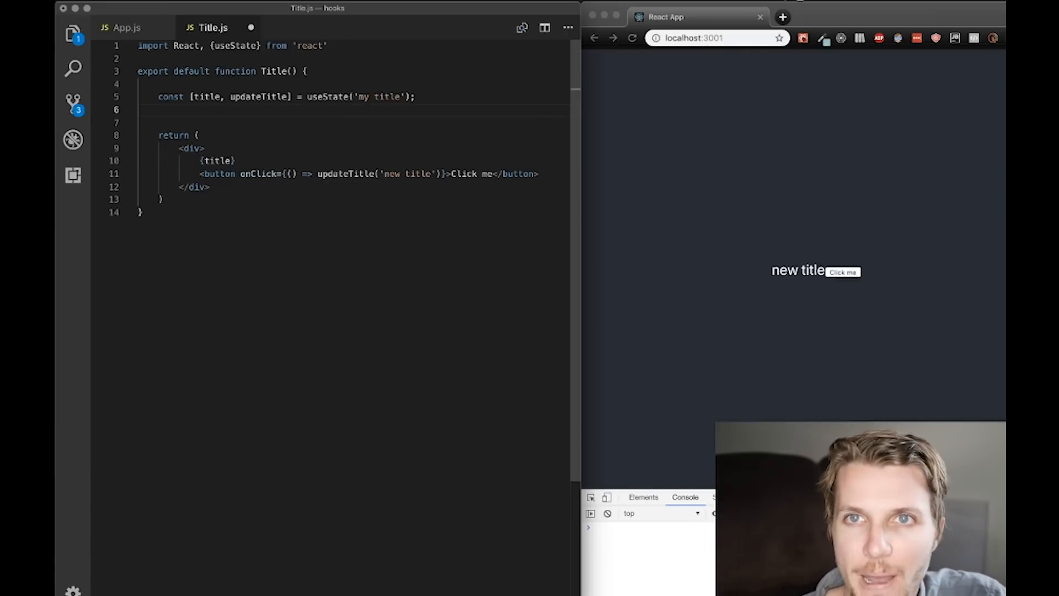
# Start a new const [] declaration and add <input type="text" /> above the button
pyautogui.write('const []')
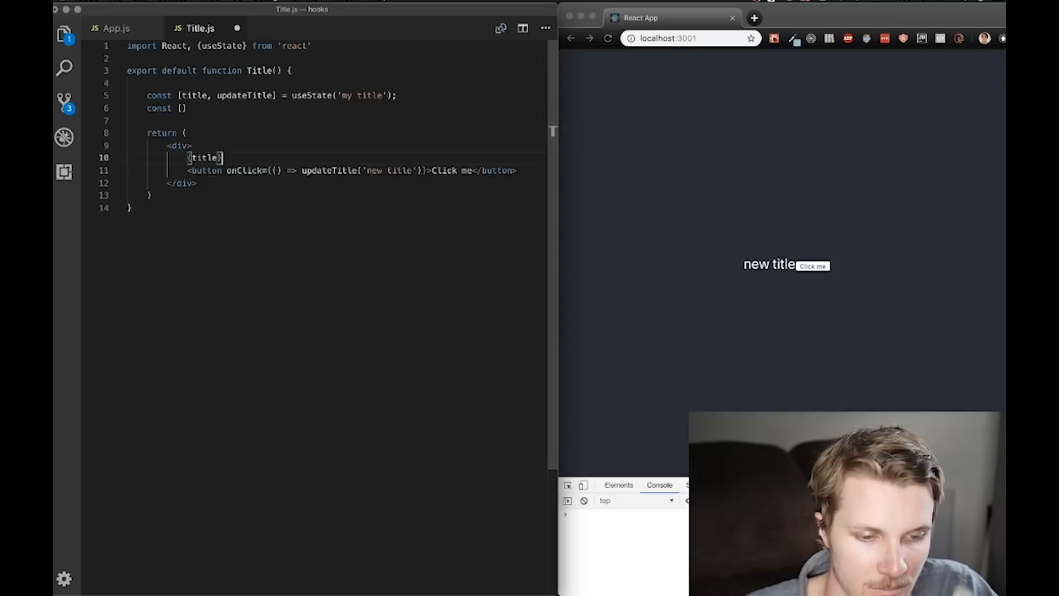
pyautogui.write('<input type=')
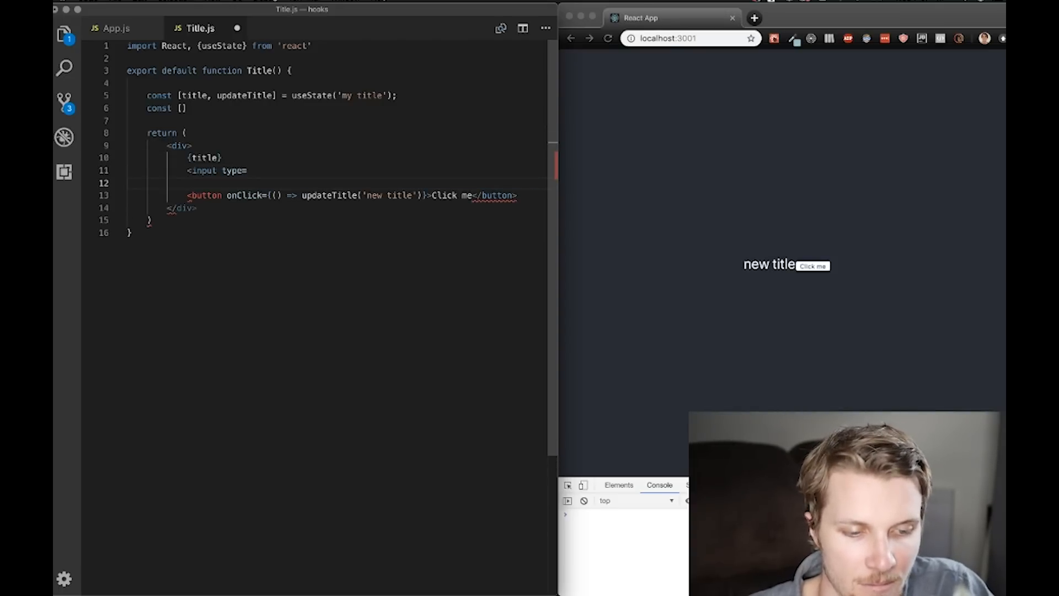
pyautogui.write('"text"')
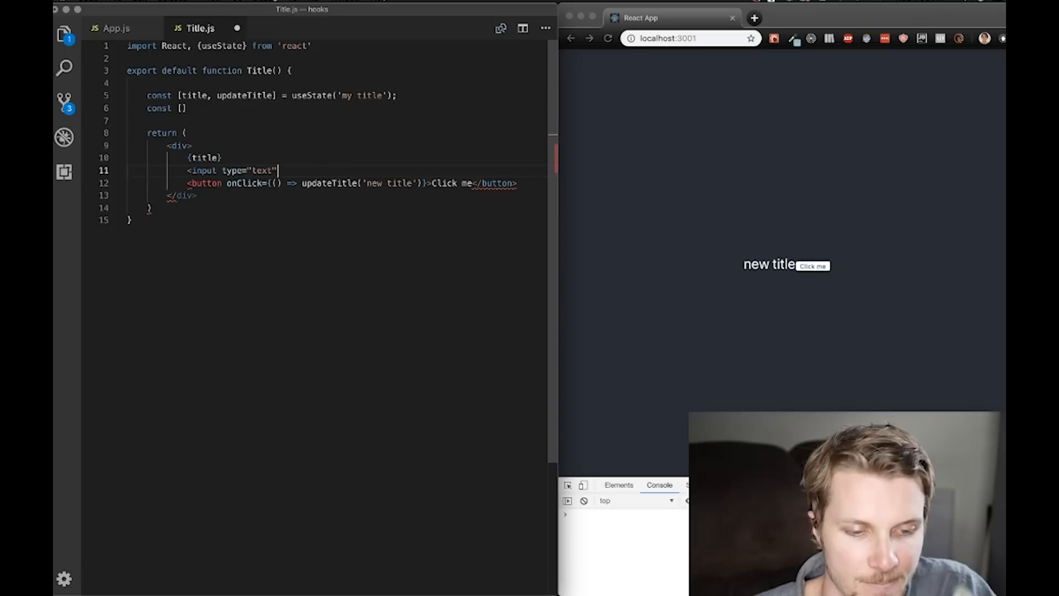
pyautogui.write('/>')
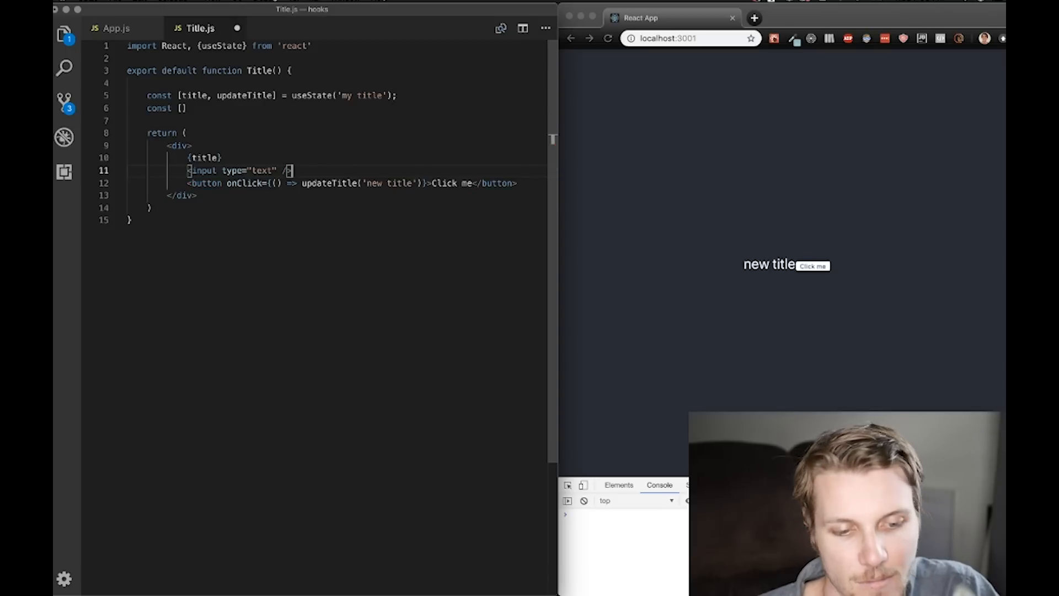
# Wrap {title} in an h3 heading and remove the blank line above the input
pyautogui.write('<')
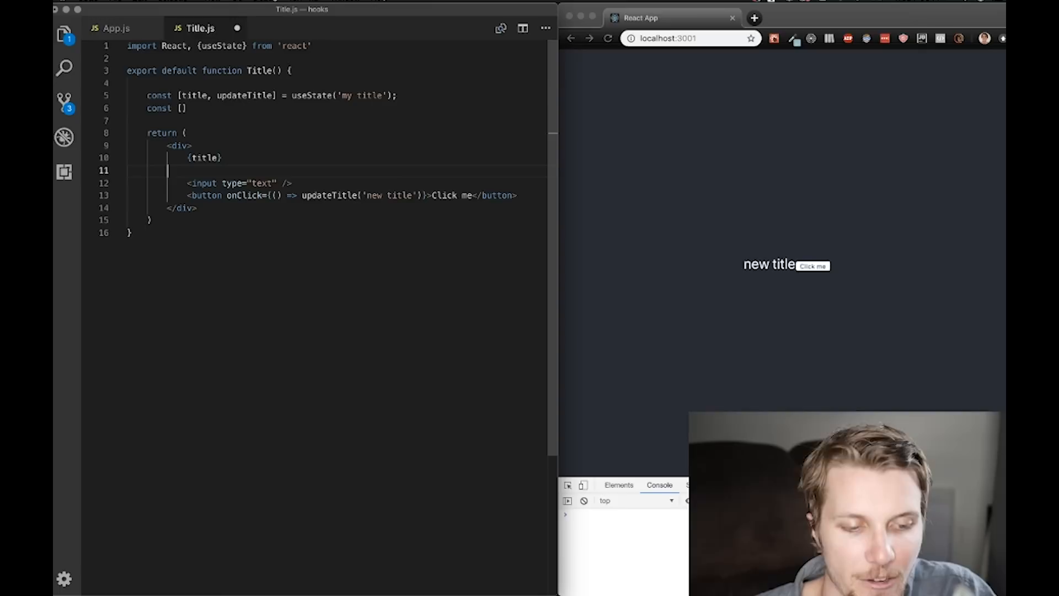
pyautogui.press('Backspace')
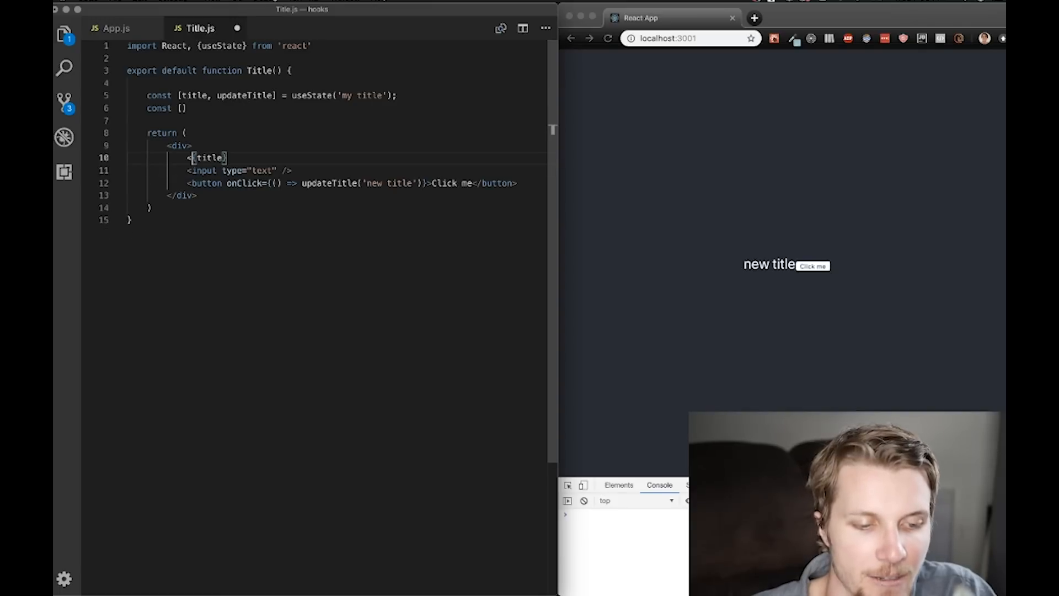
pyautogui.write('h3></h3>')
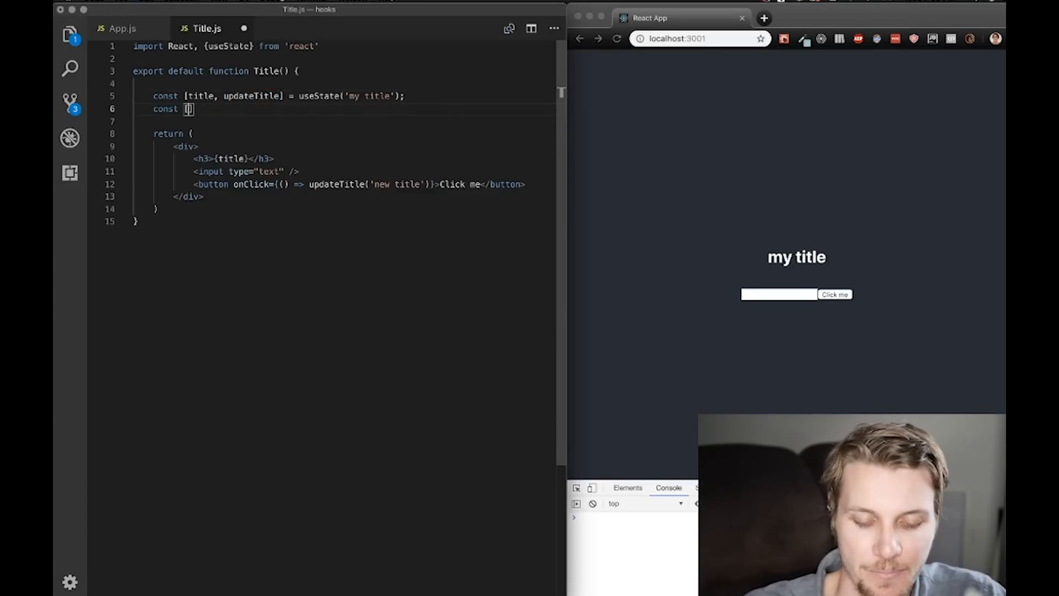
# Declare inputVal state and bind the input's value and onChange to updateInput(e.target.value)
pyautogui.write('inputVal, updateInput')
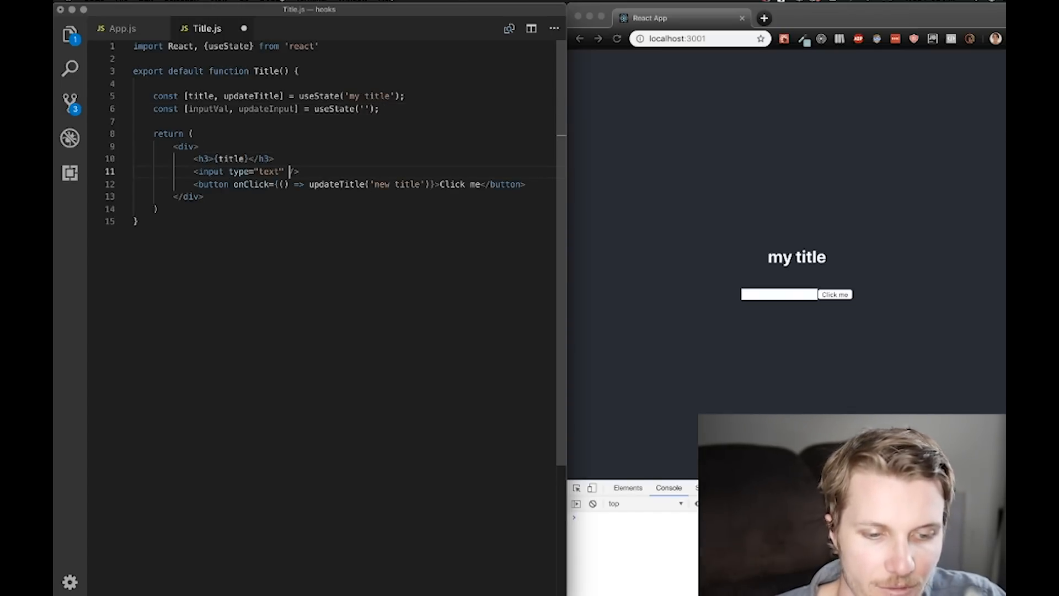
pyautogui.write('value={}')
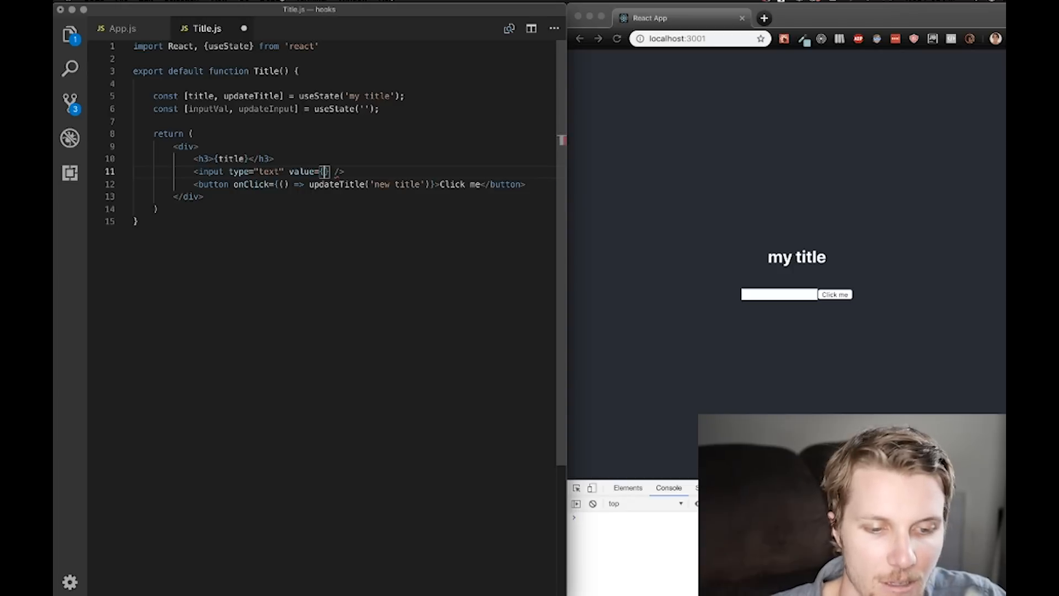
pyautogui.write('inputVal')
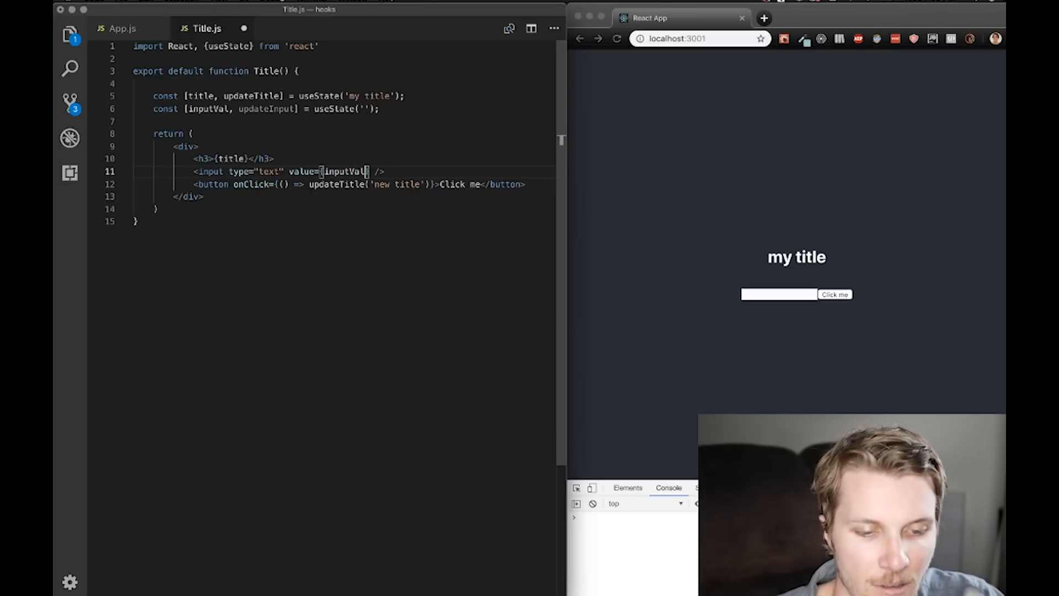
pyautogui.write('onChange={e =>')
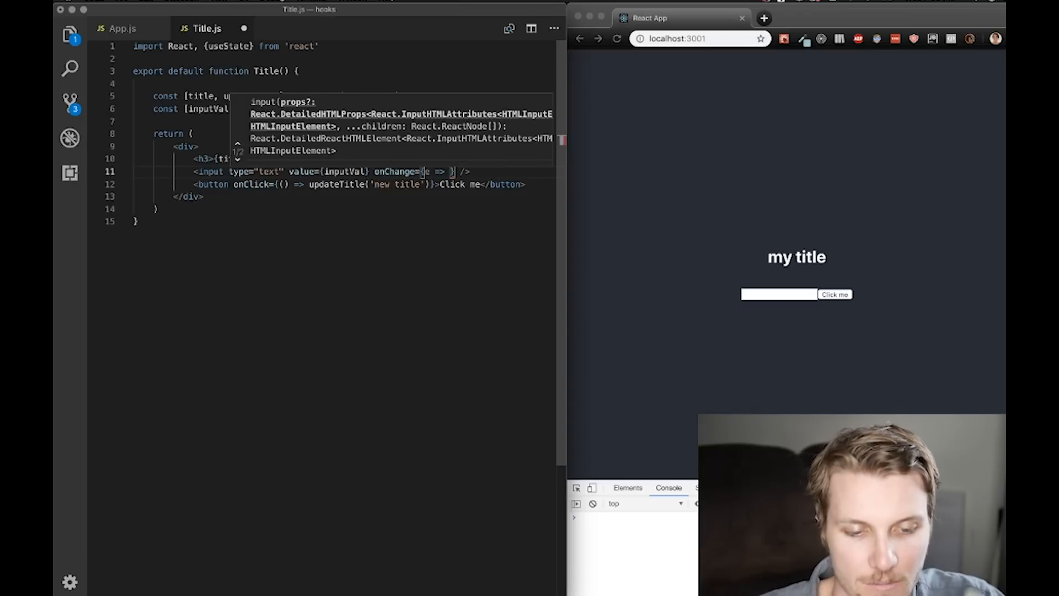
pyautogui.write('updateInput(e.target.val')
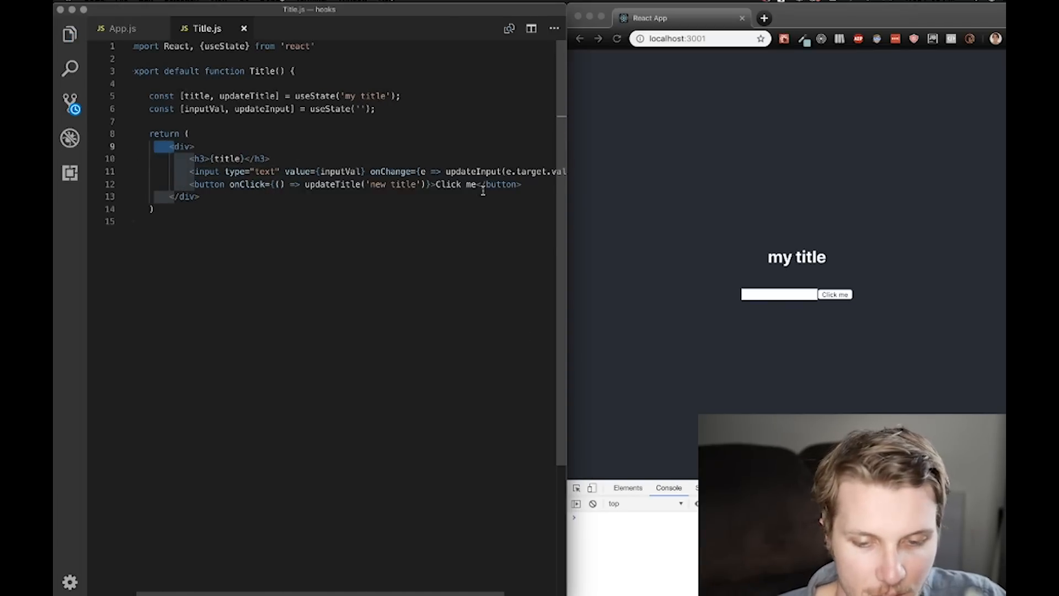
# Test typing in the browser and make the button call updateTitle(inputVal)
pyautogui.write('asdasdas')
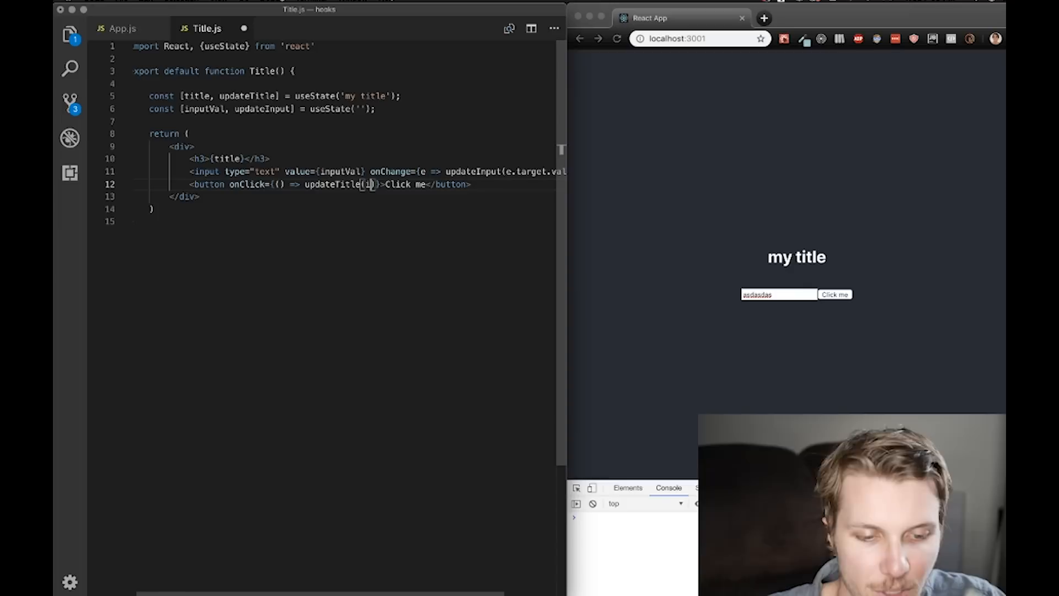
pyautogui.write('inputVal')
pyautogui.click(779, 295)
pyautogui.write('d')
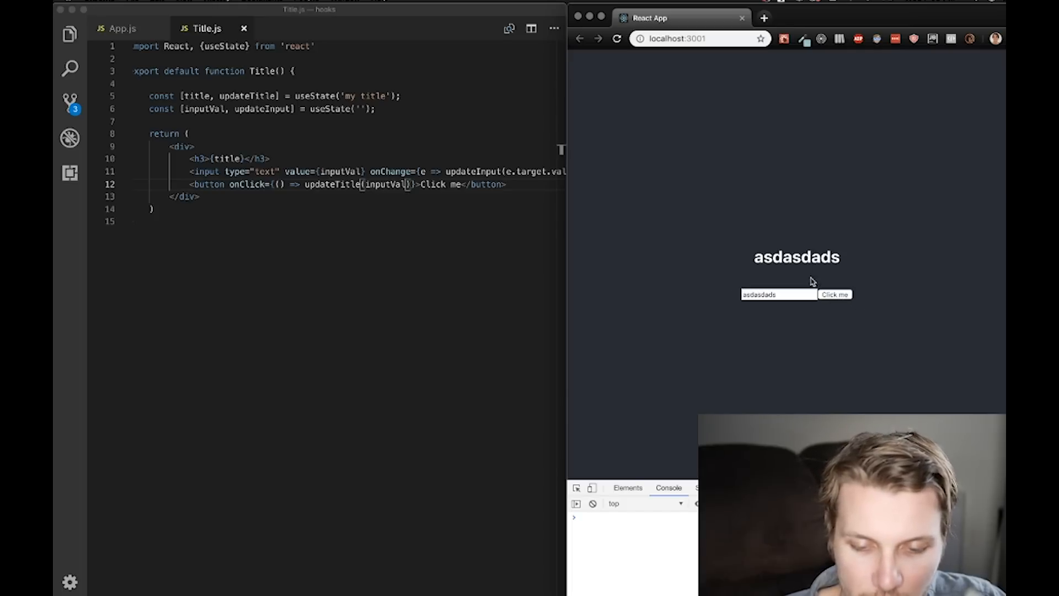
pyautogui.moveTo(410, 175)
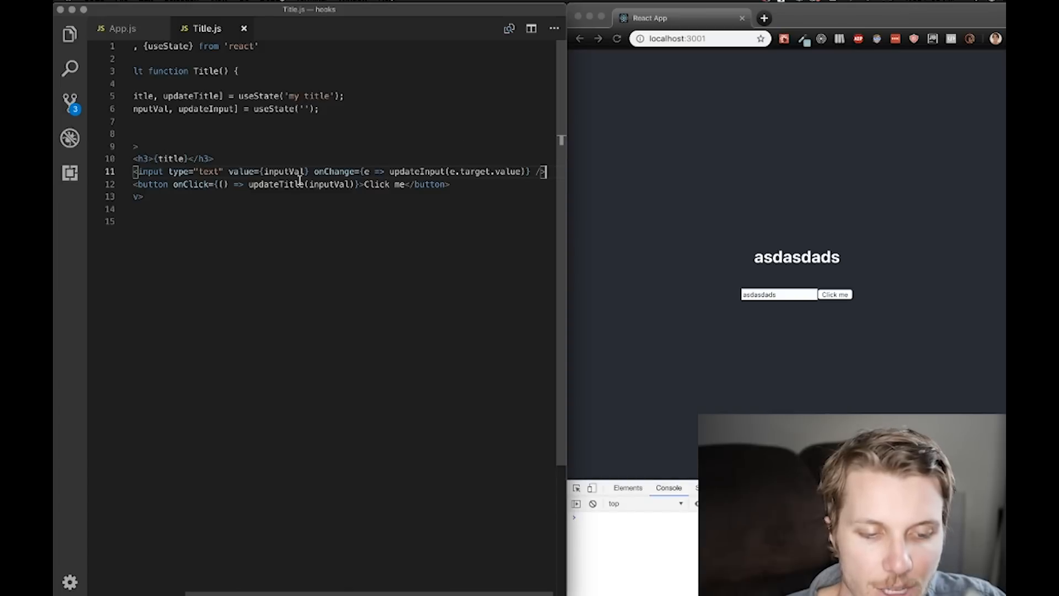
pyautogui.doubleClick(333, 171)
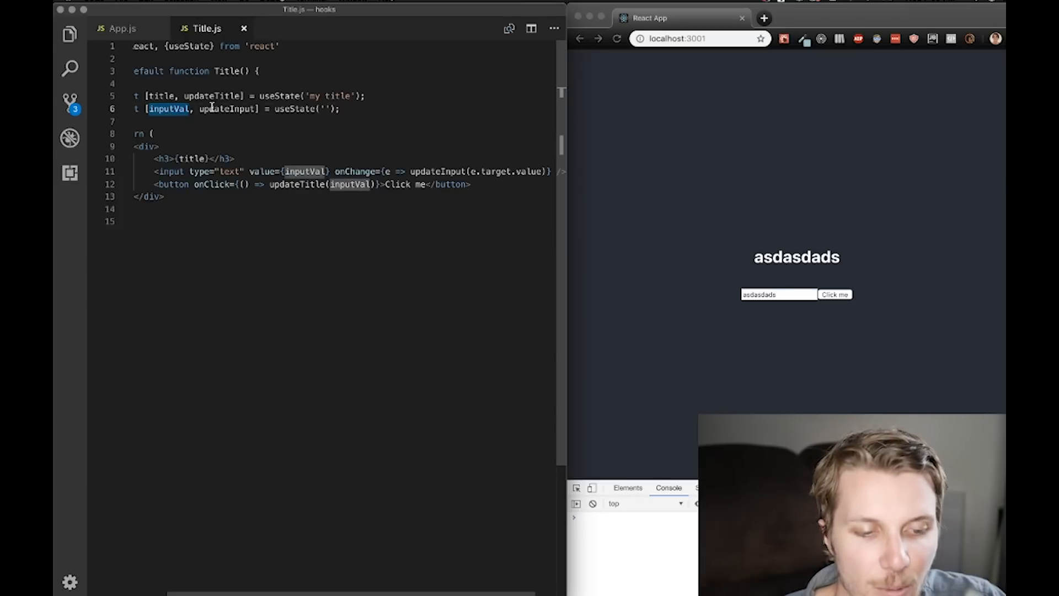
pyautogui.doubleClick(210, 96)
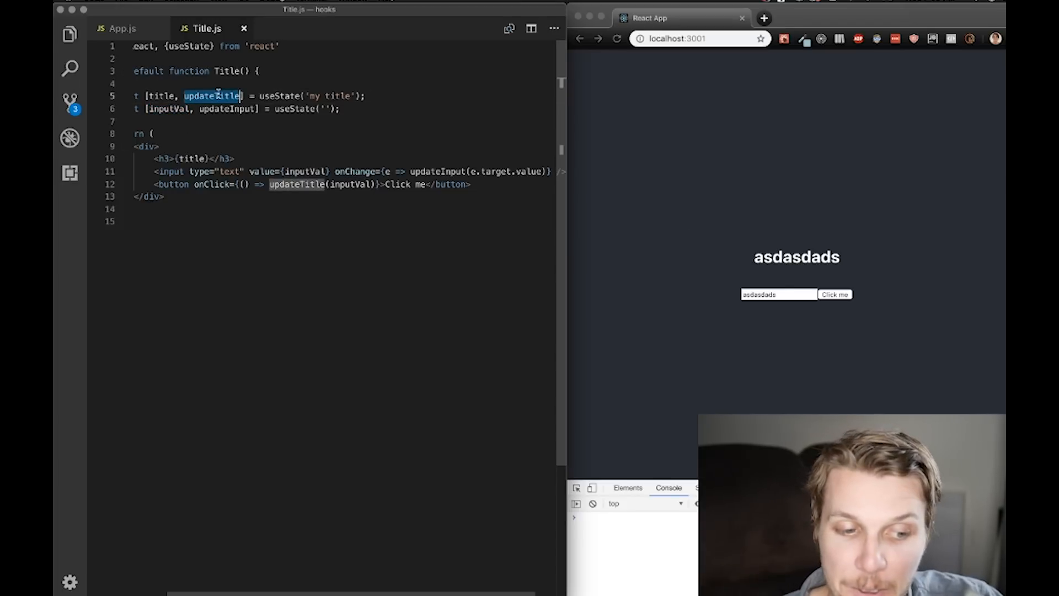
pyautogui.doubleClick(162, 95)
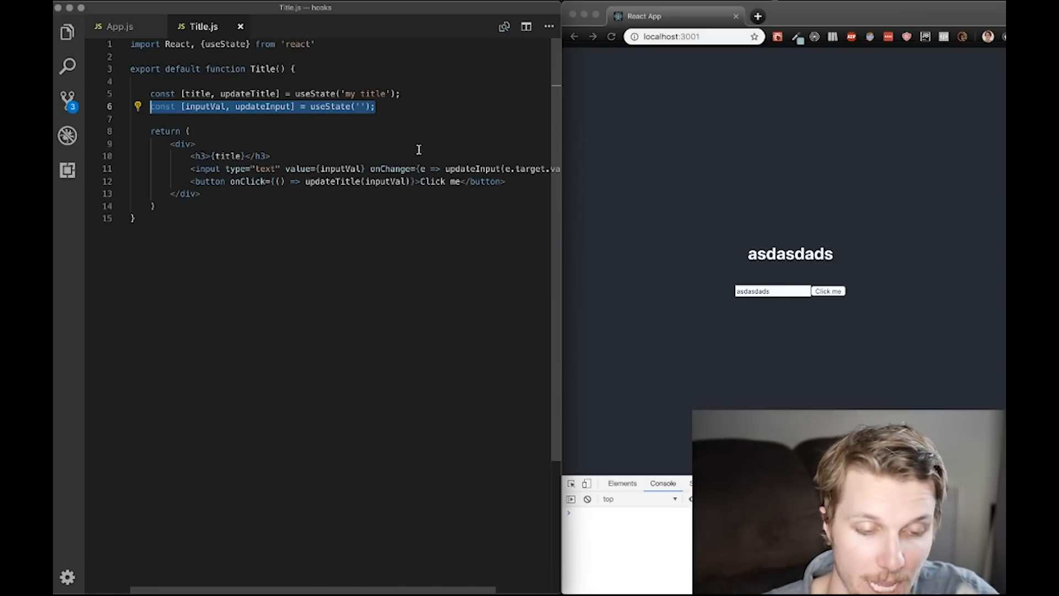
# Declare const [list, updateList] = useState([]) as an empty-array list state
pyautogui.write('const')
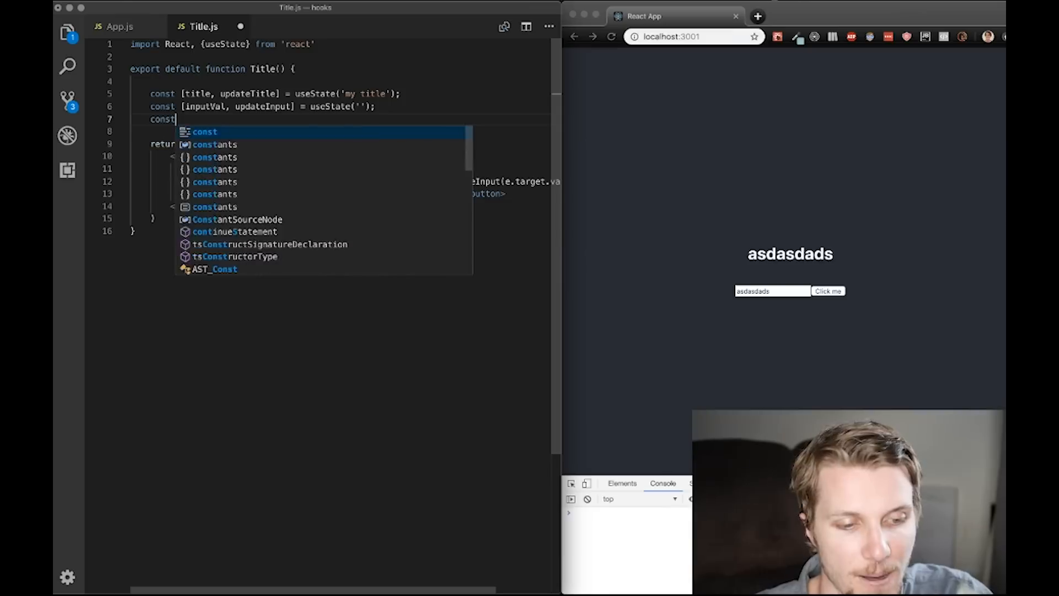
pyautogui.write('[list, u')
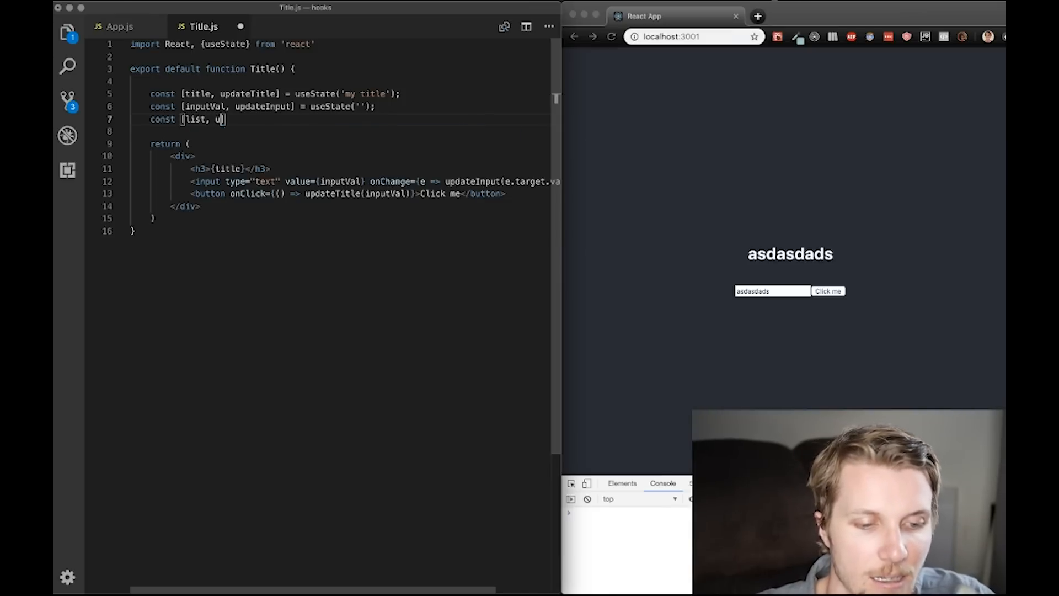
pyautogui.write('pdateList] = useState([]);')
pyautogui.write('{')
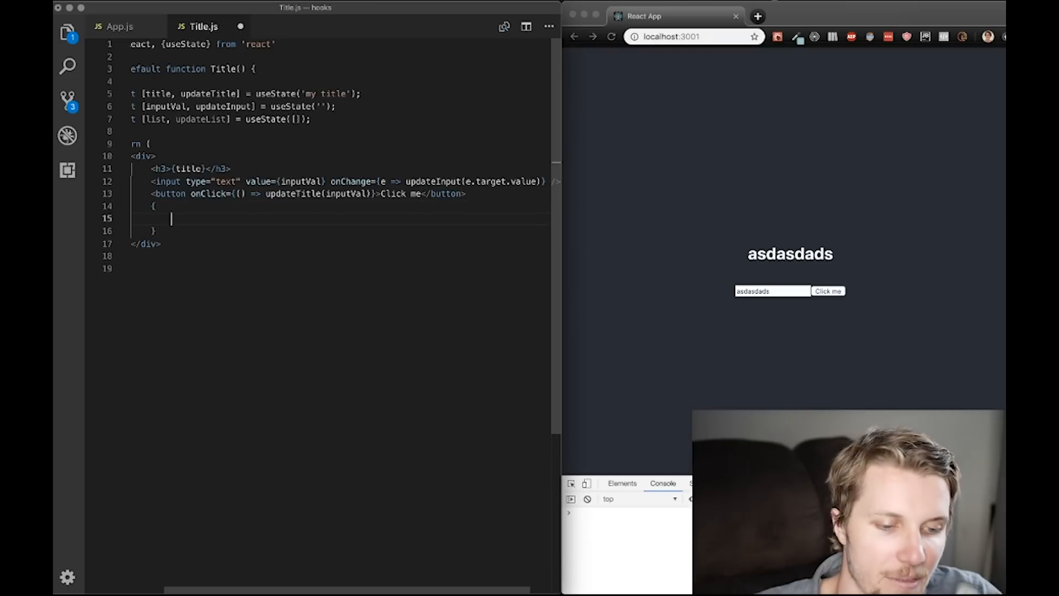
# Render {list.map((item, i) => <div key={i}>{item}</div>)} below the button
pyautogui.write('list.map(item')
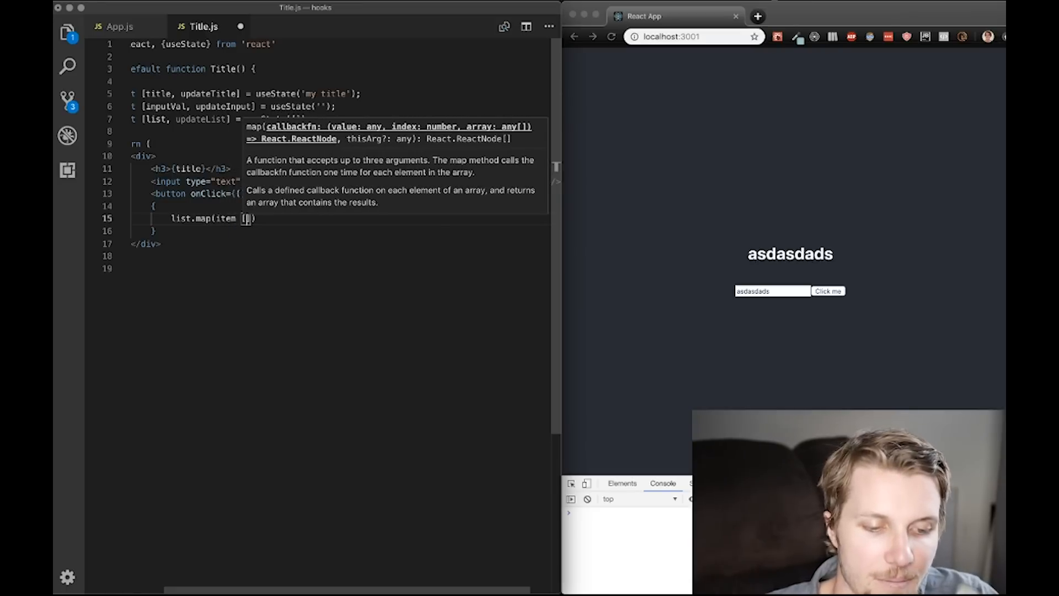
pyautogui.write('i')
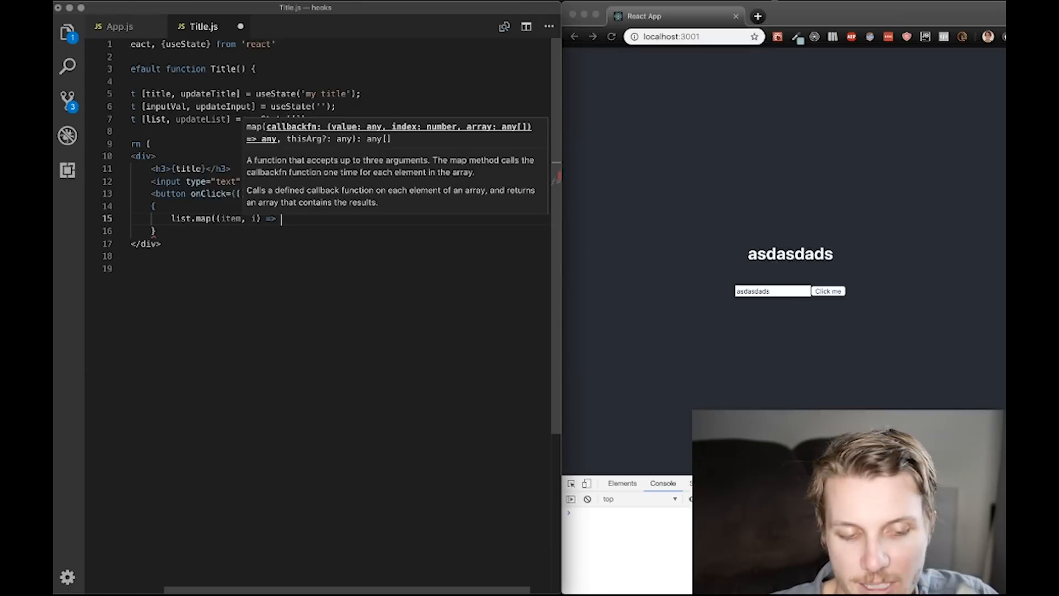
pyautogui.write('<div')
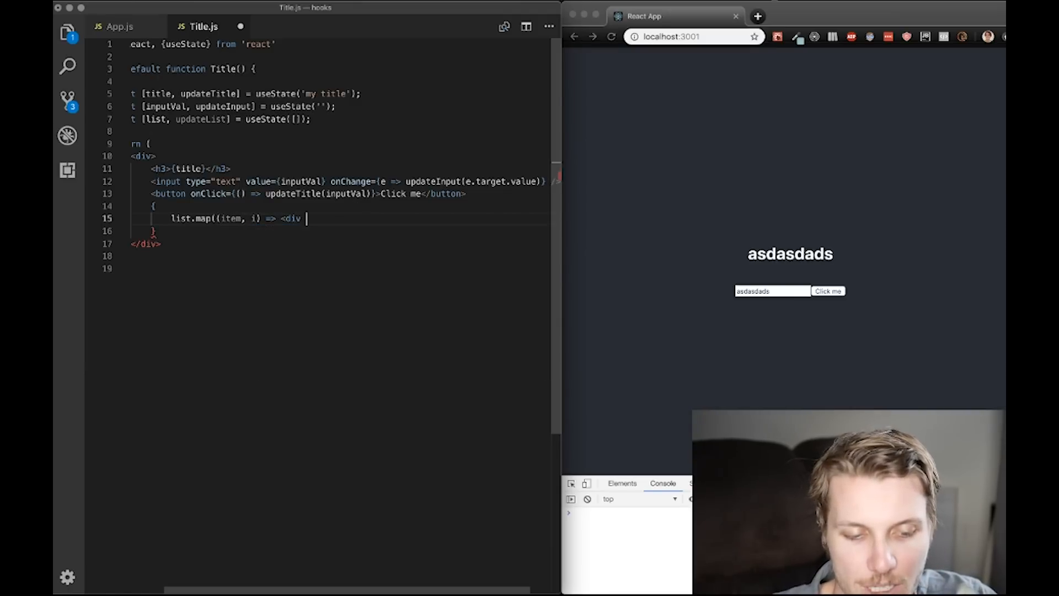
pyautogui.write('key={i}></div>')
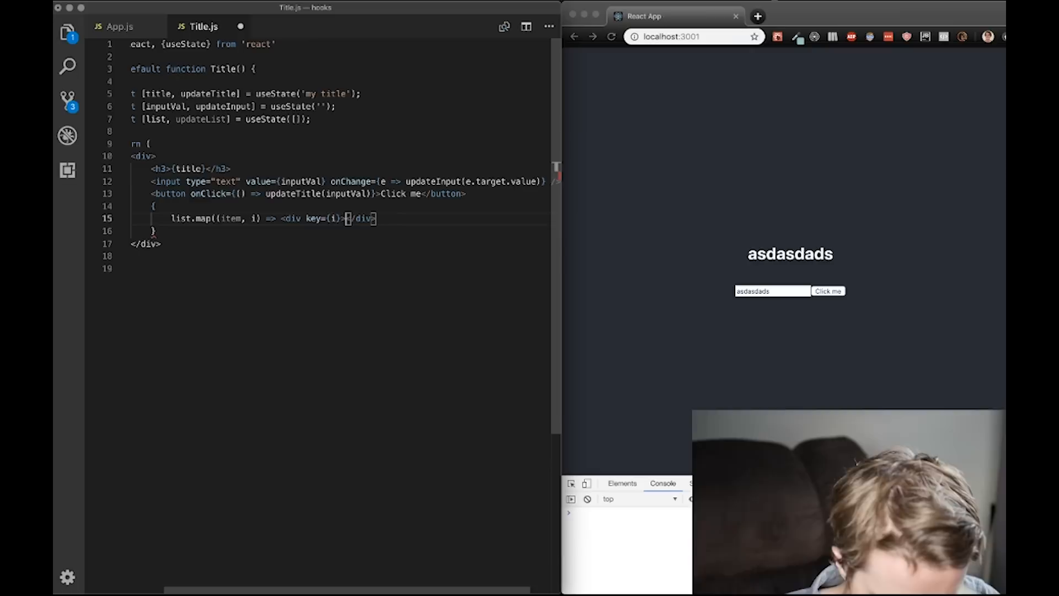
pyautogui.write('item}')
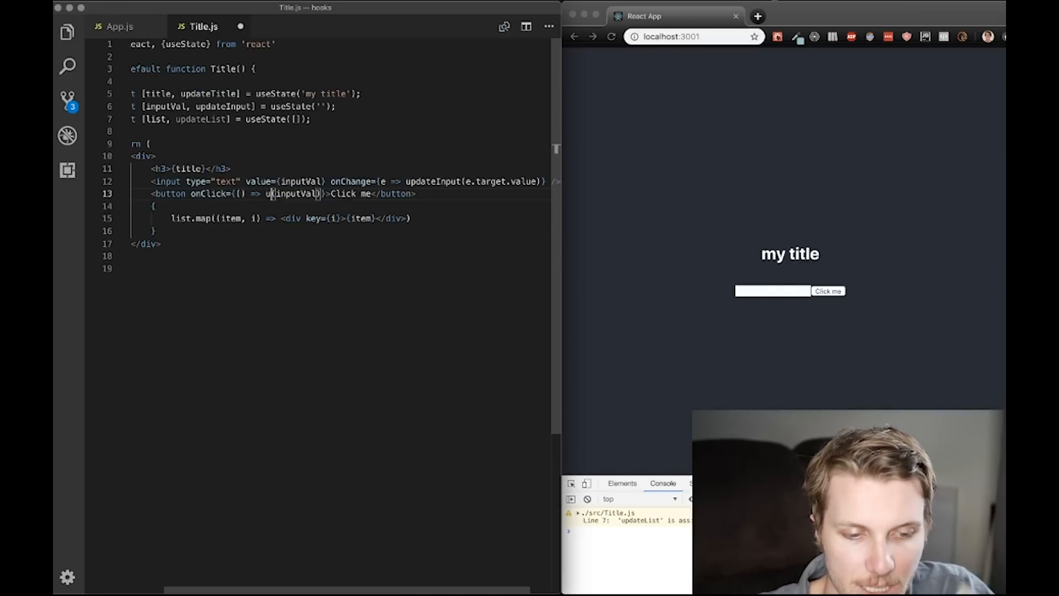
# Change onClick to updateList(inputVal), test it in the browser and dismiss the list.map error
pyautogui.write('updateList')
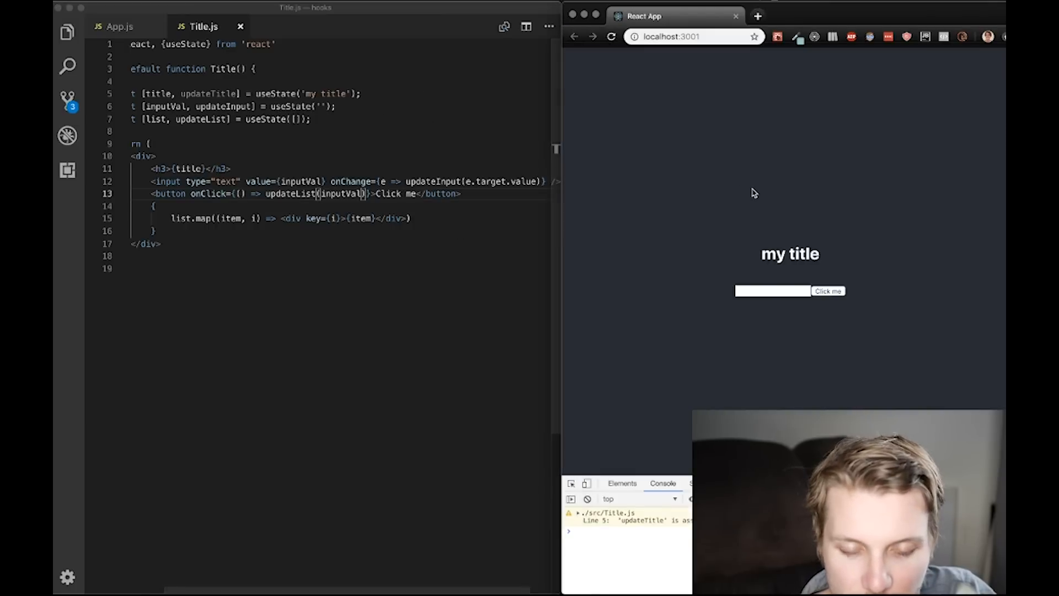
pyautogui.write('asdas')
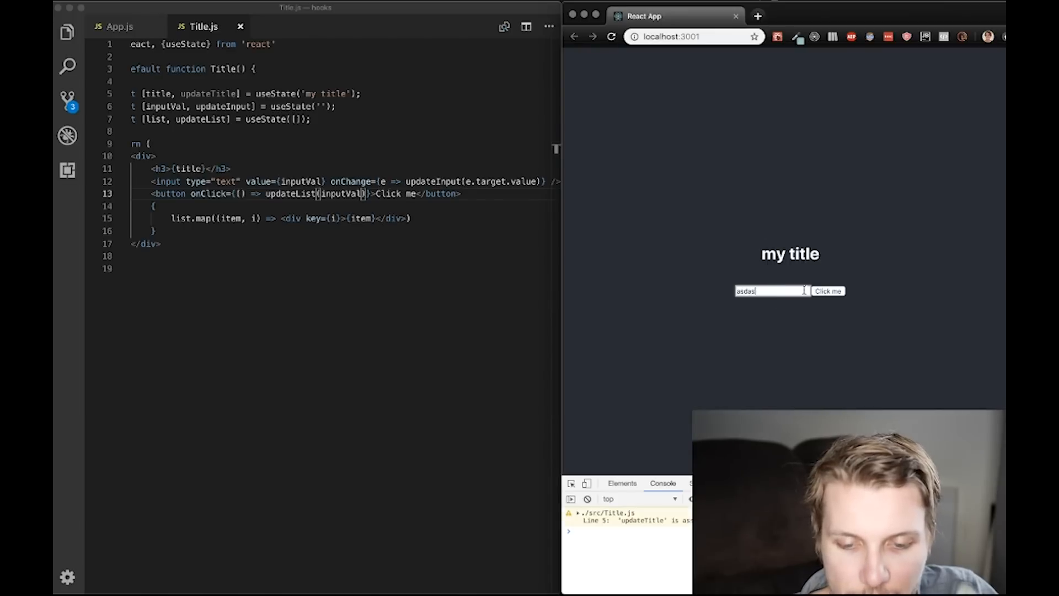
pyautogui.click(827, 290)
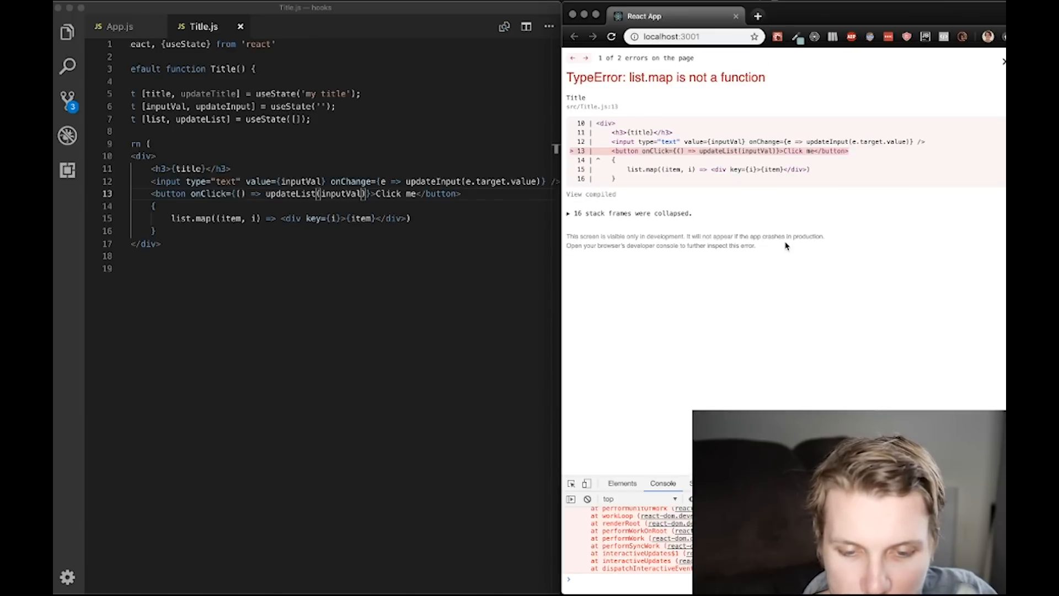
pyautogui.moveTo(801, 274)
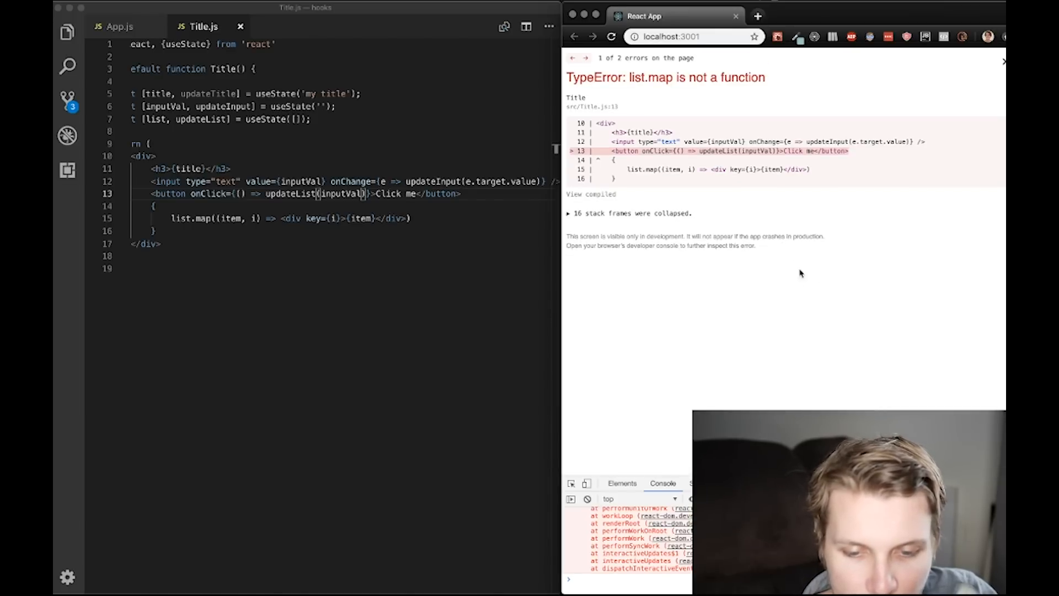
pyautogui.click(1003, 60)
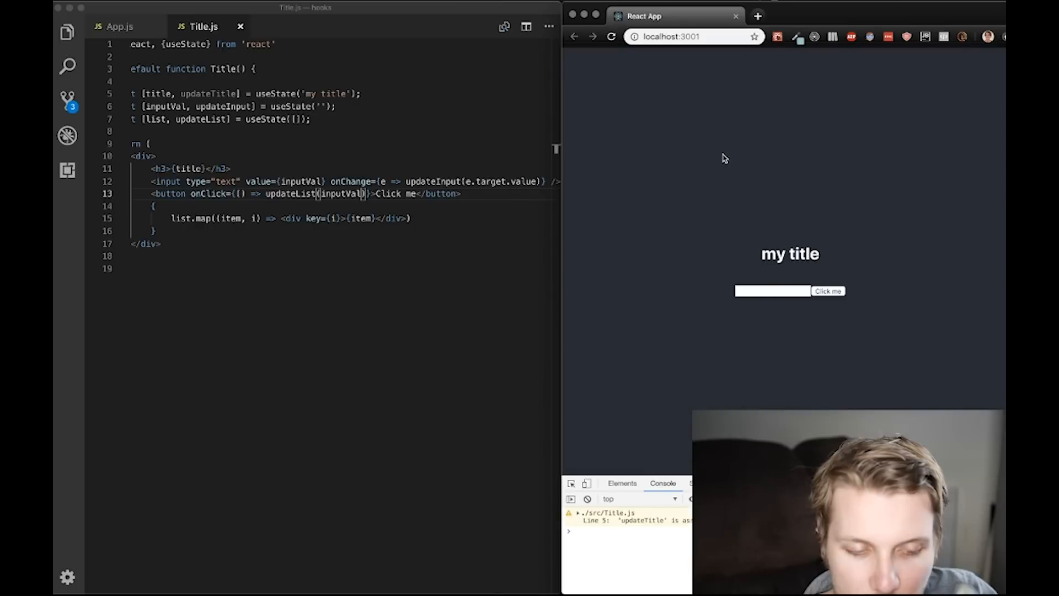
pyautogui.moveTo(434, 143)
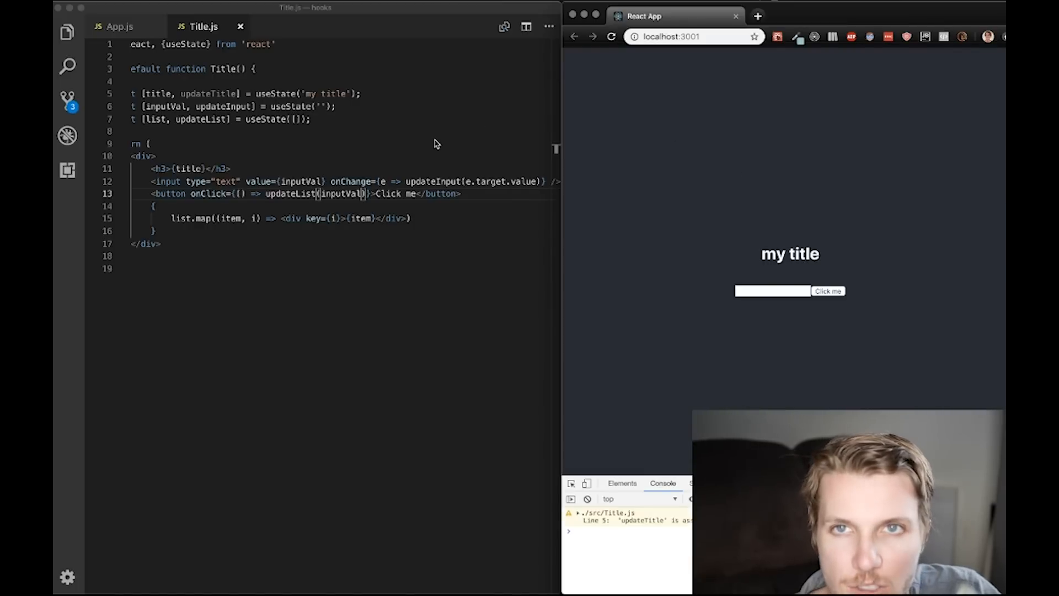
pyautogui.moveTo(437, 162)
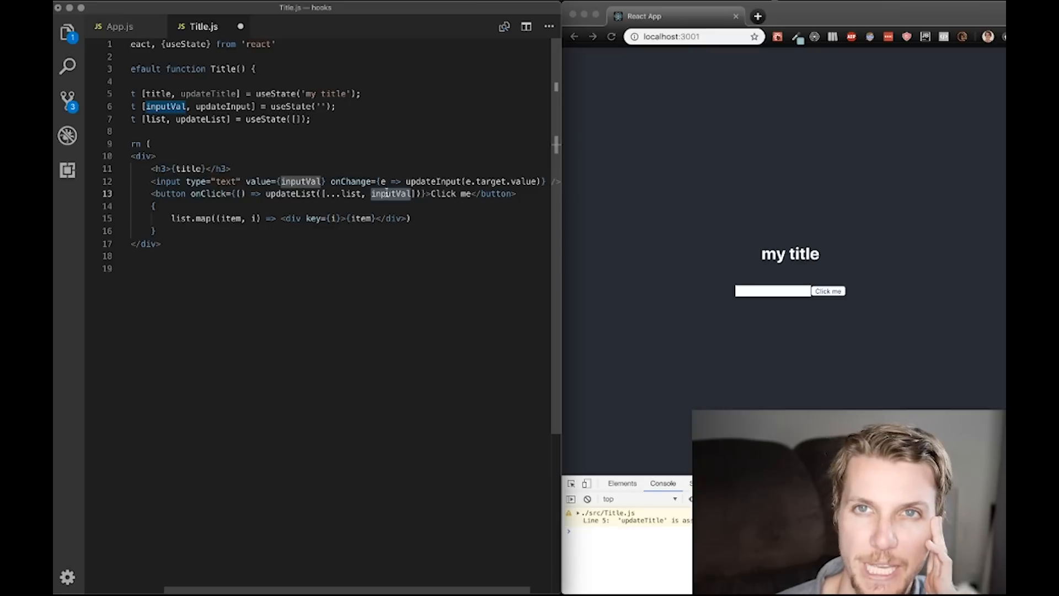
# Test appending asdasd and new with updateList([...list, inputVal]) and start reformatting the handler onto multiple lines
pyautogui.write('asdasd')
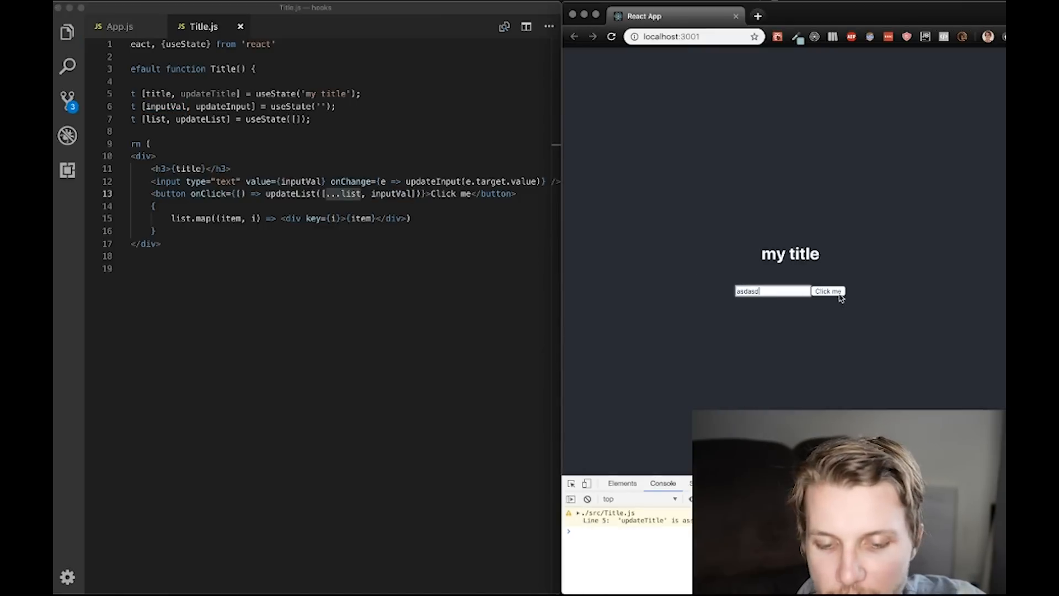
pyautogui.click(827, 291)
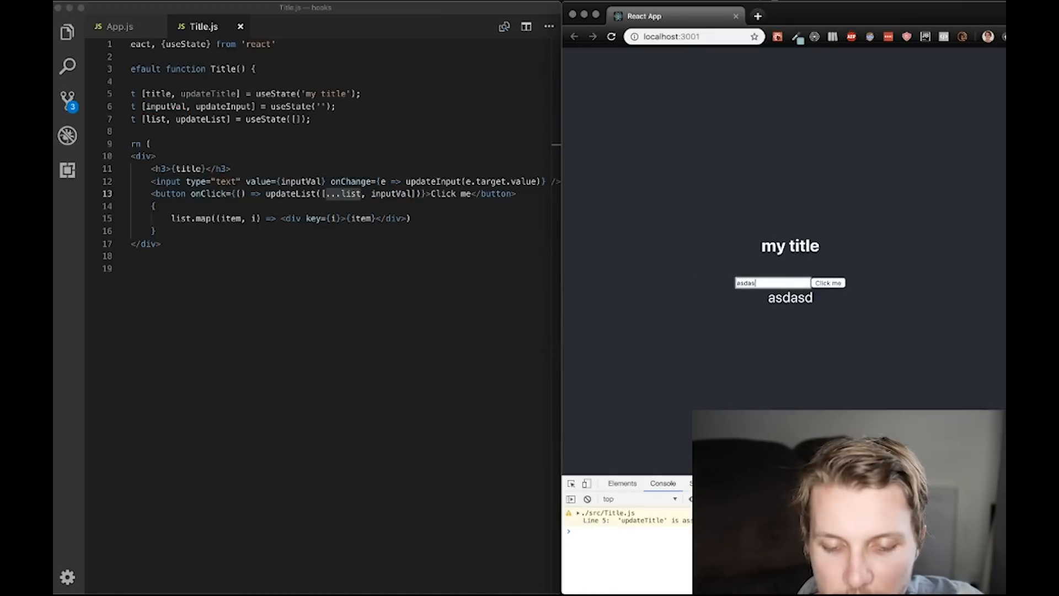
pyautogui.click(827, 282)
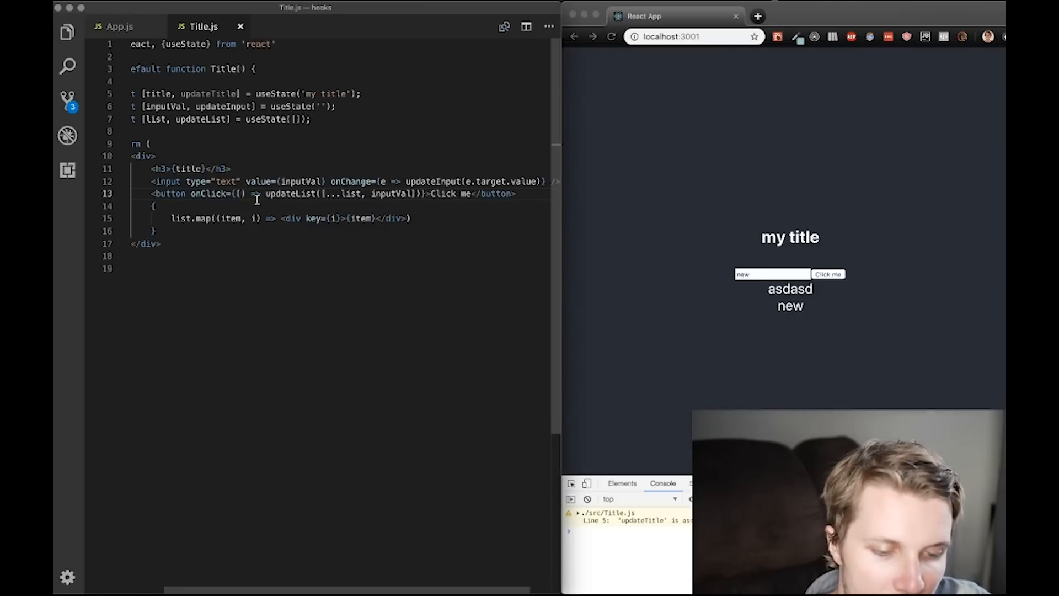
pyautogui.press('Enter')
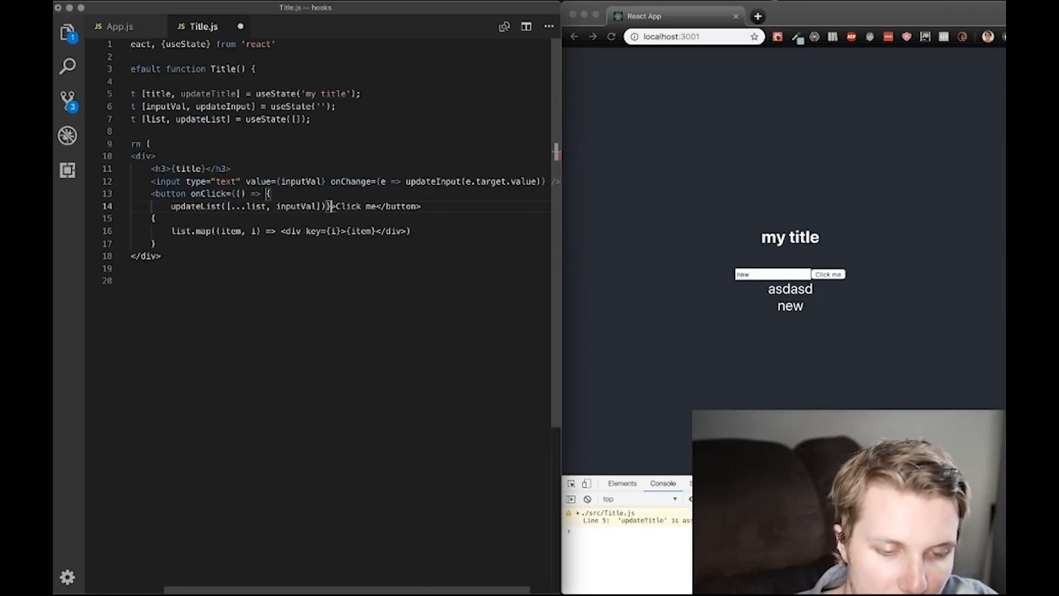
# Add updateInput('') to the click handler so the text box clears, then test adding items
pyautogui.write(';')
pyautogui.press('Enter')
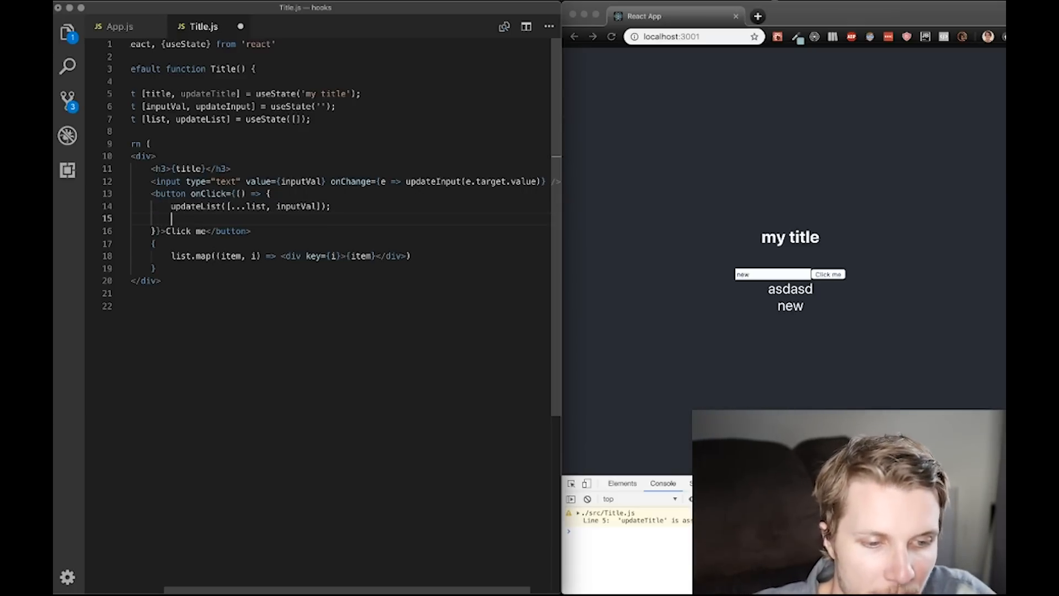
pyautogui.write("updateInput('');")
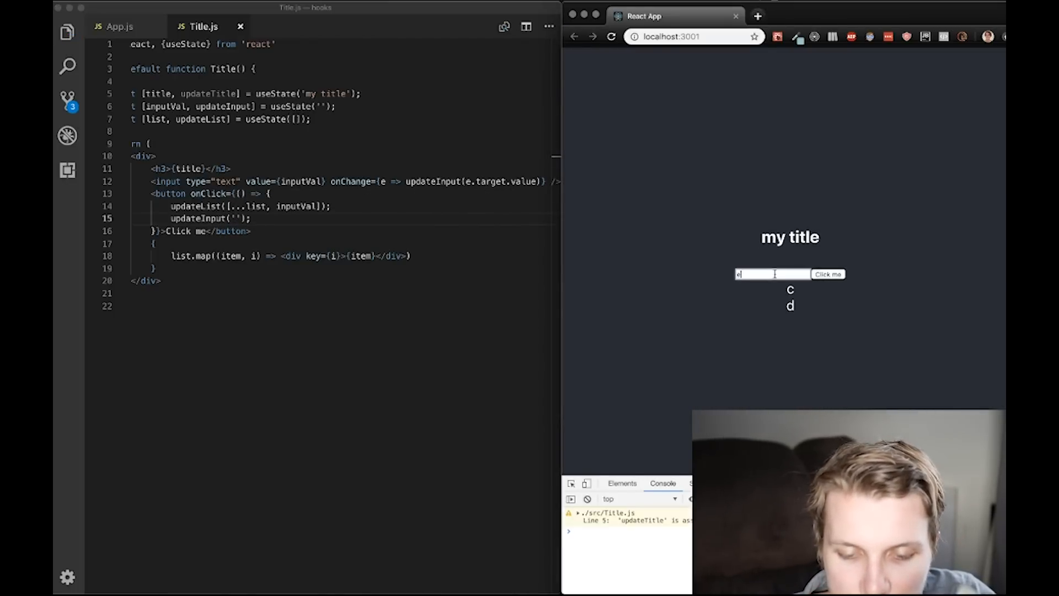
pyautogui.click(828, 266)
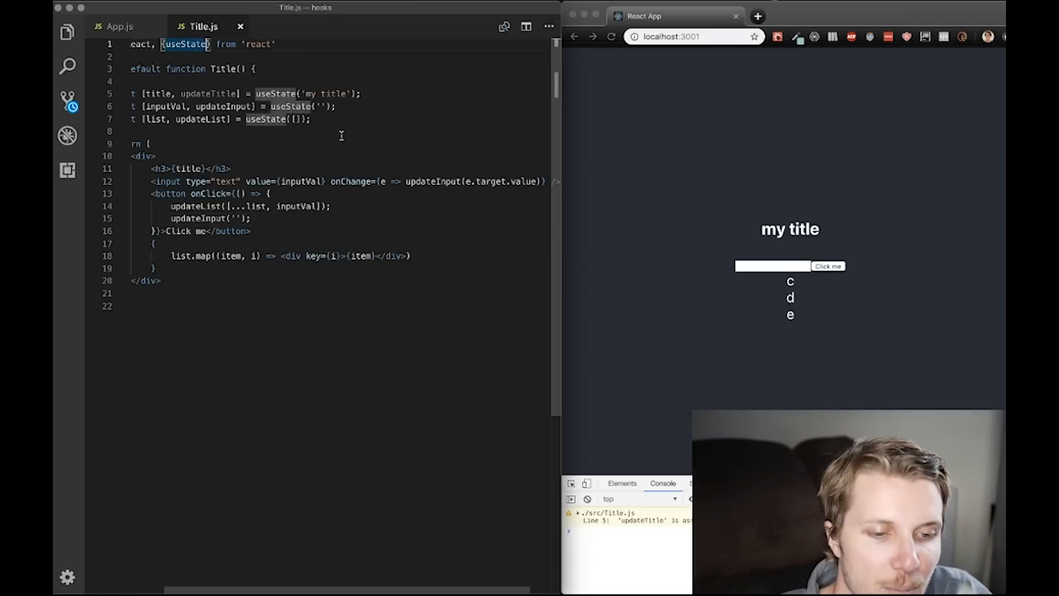
# Import useEffect from react and start a useEffect(() => {...}) call below the useState lines
pyautogui.write(', useEffect')
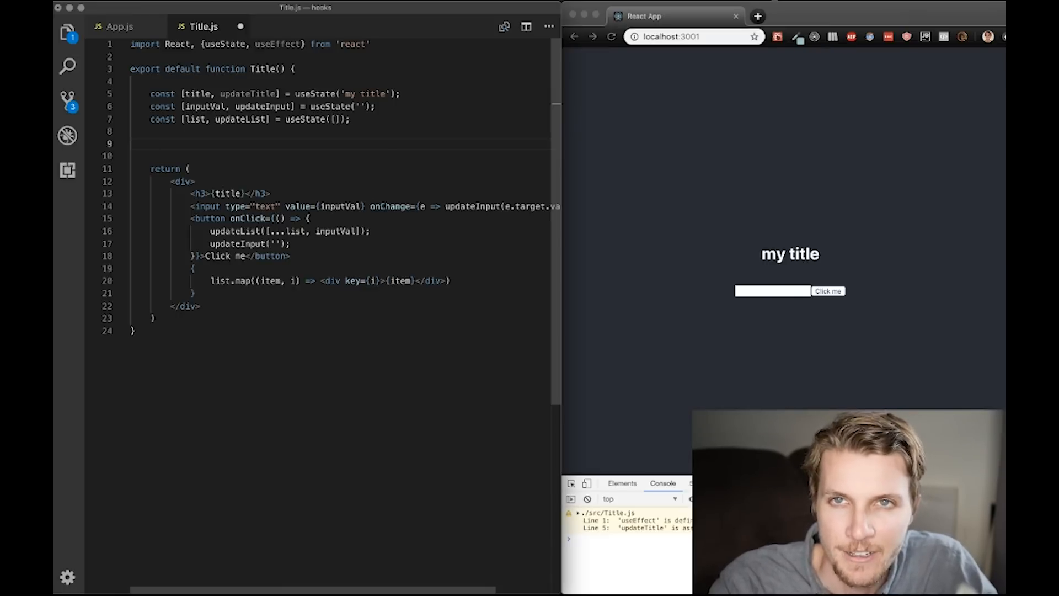
pyautogui.write('useEff')
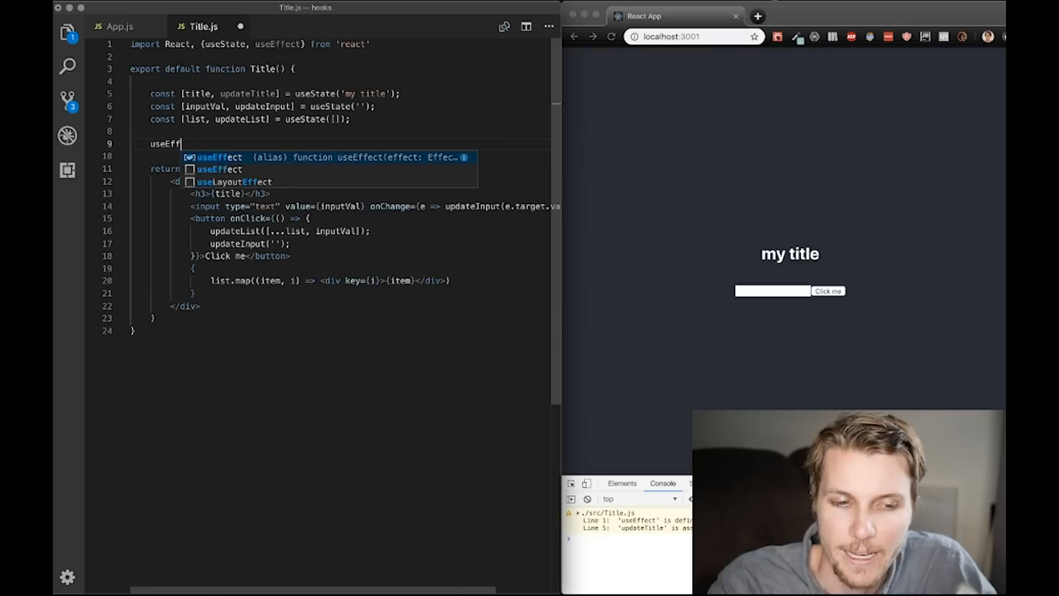
pyautogui.write('ect')
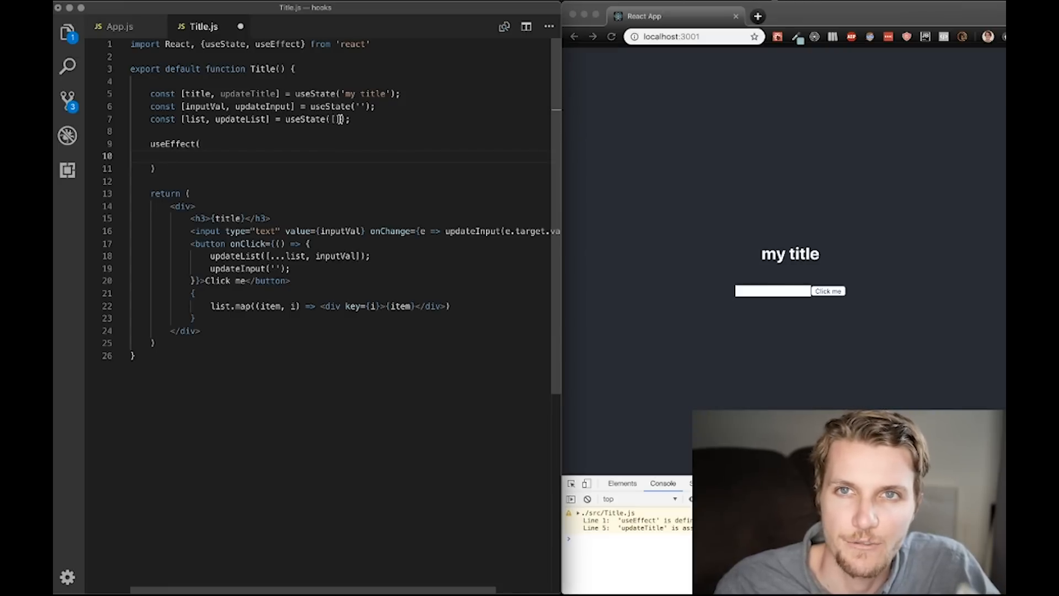
pyautogui.write('() =>')
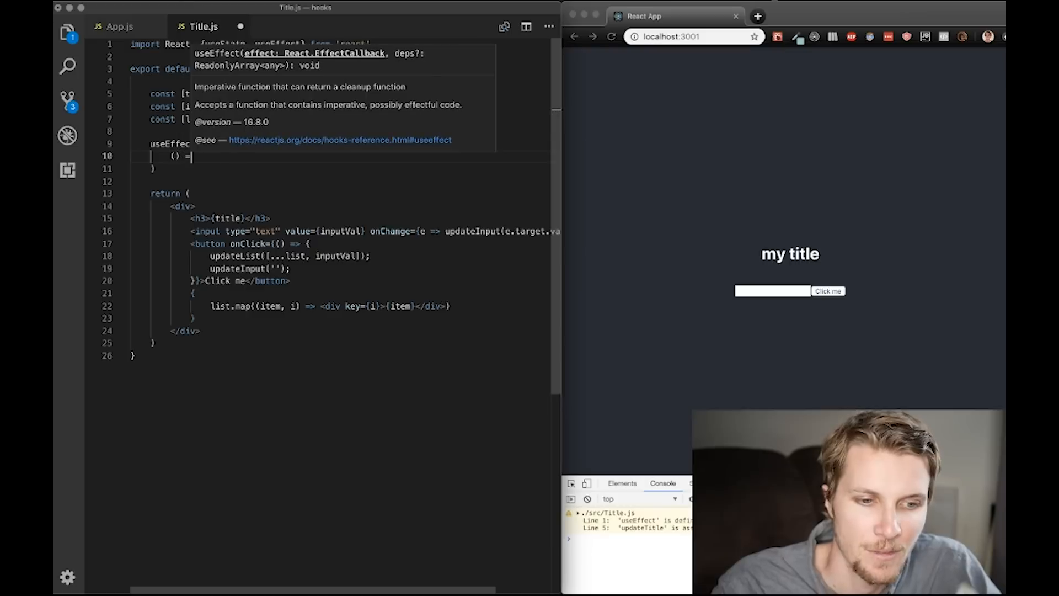
pyautogui.write('> {')
pyautogui.write('}, []')
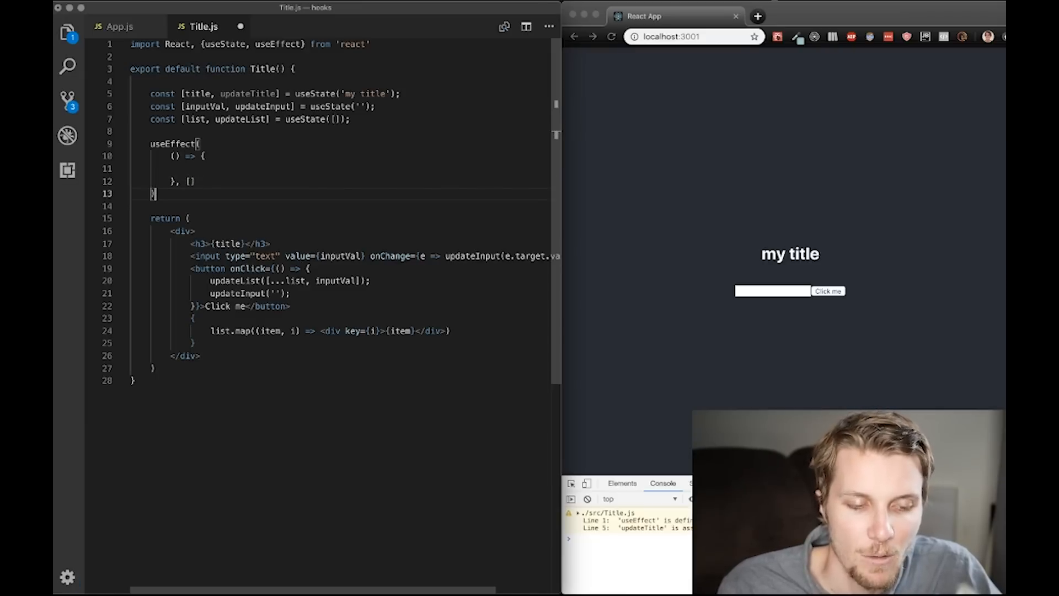
# Fill the effect body with console.log('effect ran') and an empty dependency array
pyautogui.click(192, 167)
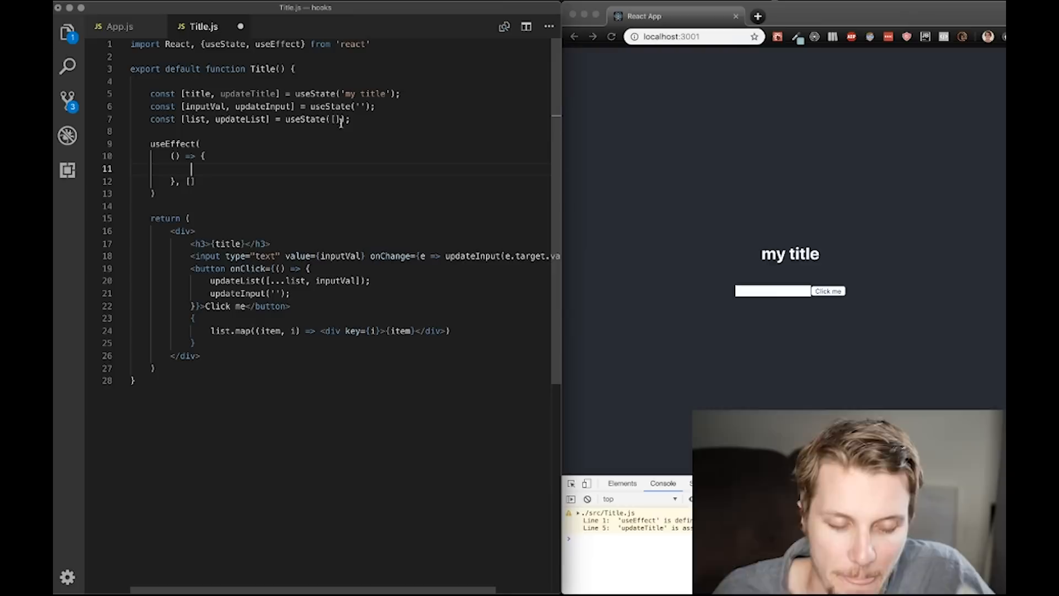
pyautogui.write('console.')
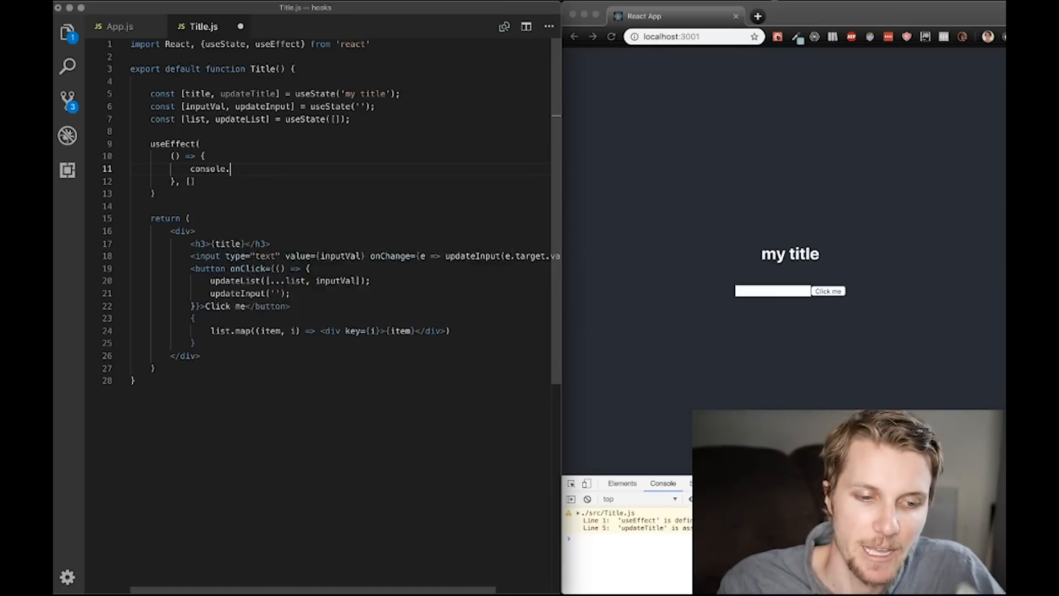
pyautogui.write("log('')")
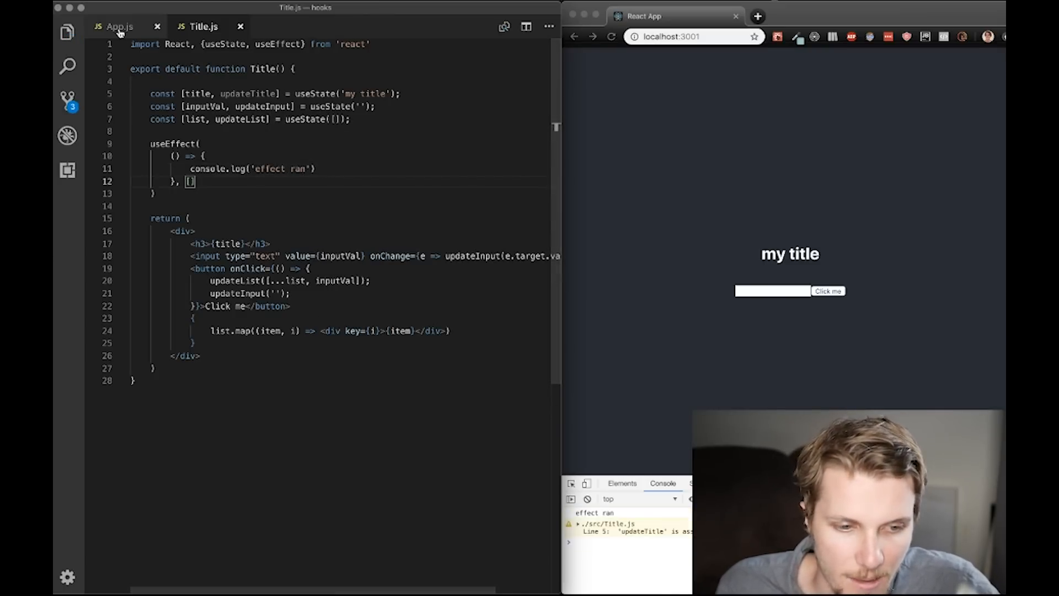
# Remove the unused updateTitle setter in Title.js and reload so the console shows only 'effect ran'
pyautogui.click(119, 26)
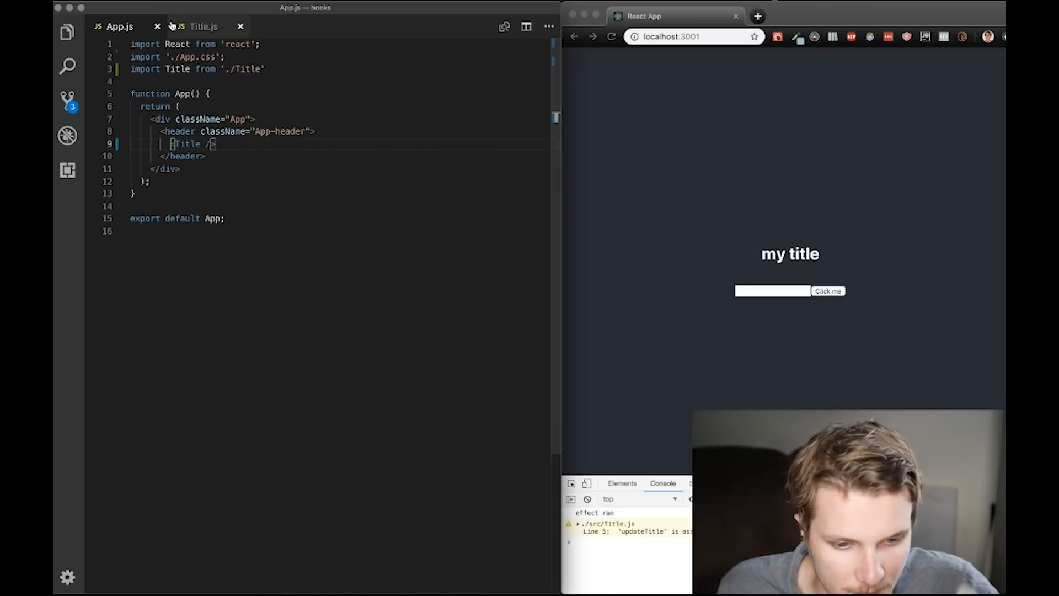
pyautogui.click(203, 27)
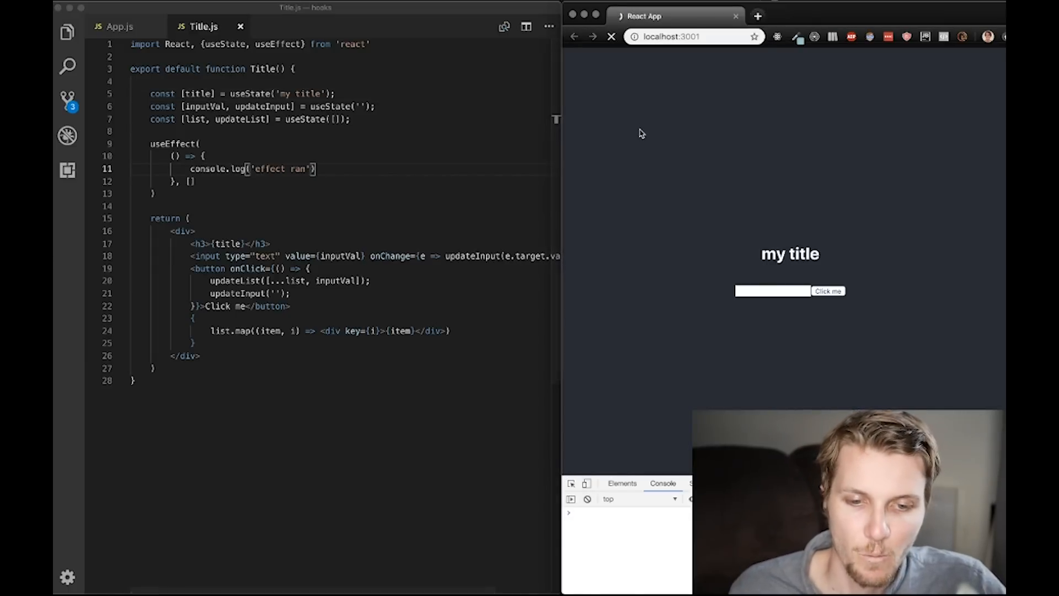
pyautogui.click(611, 37)
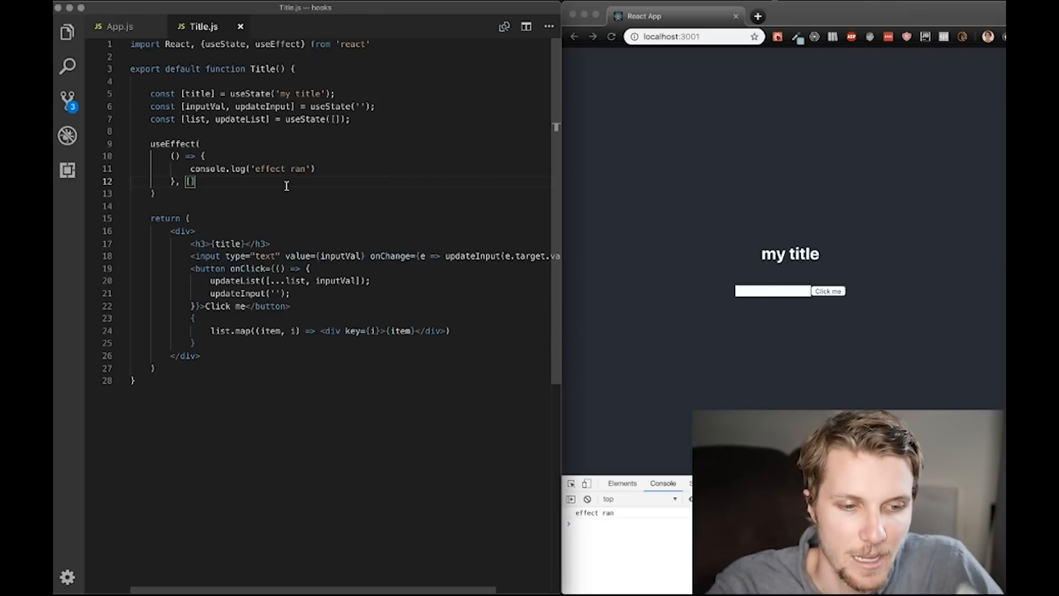
# Set the effect's dependency array to [list] and add two asdasd items to watch it rerun
pyautogui.write('list')
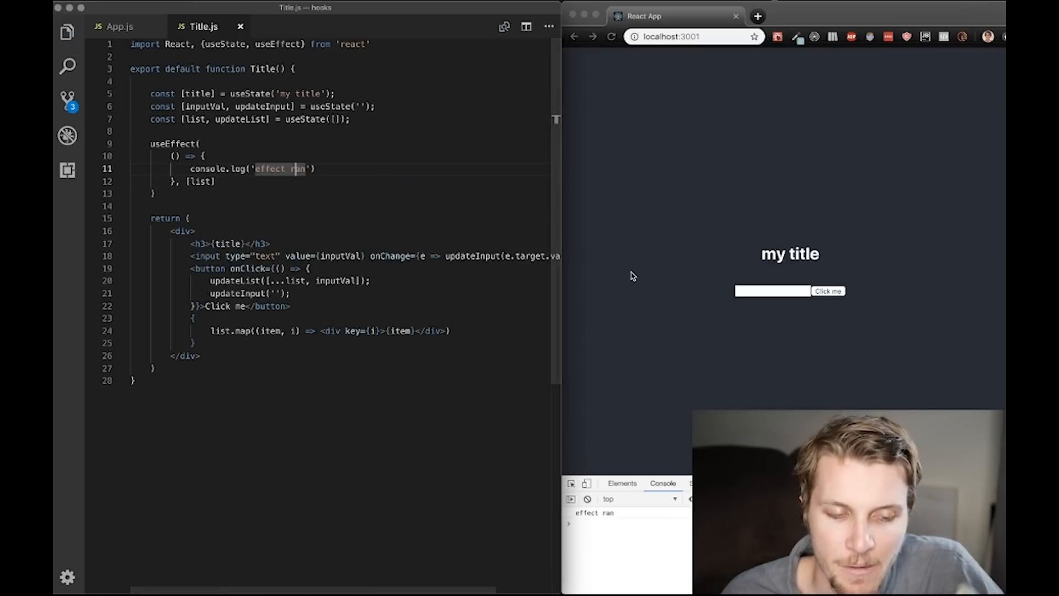
pyautogui.write('asdasd')
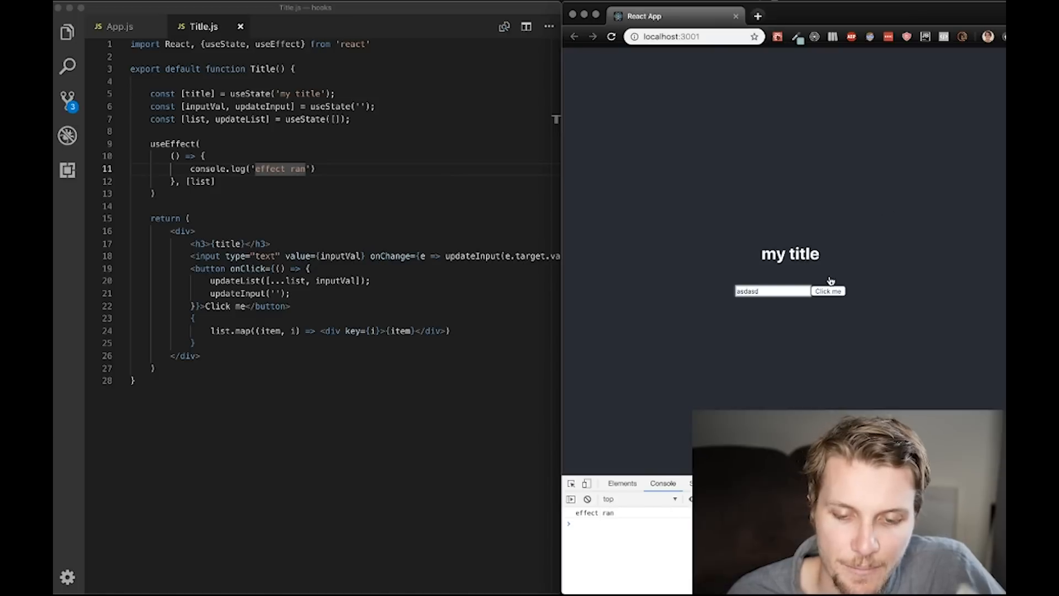
pyautogui.click(826, 291)
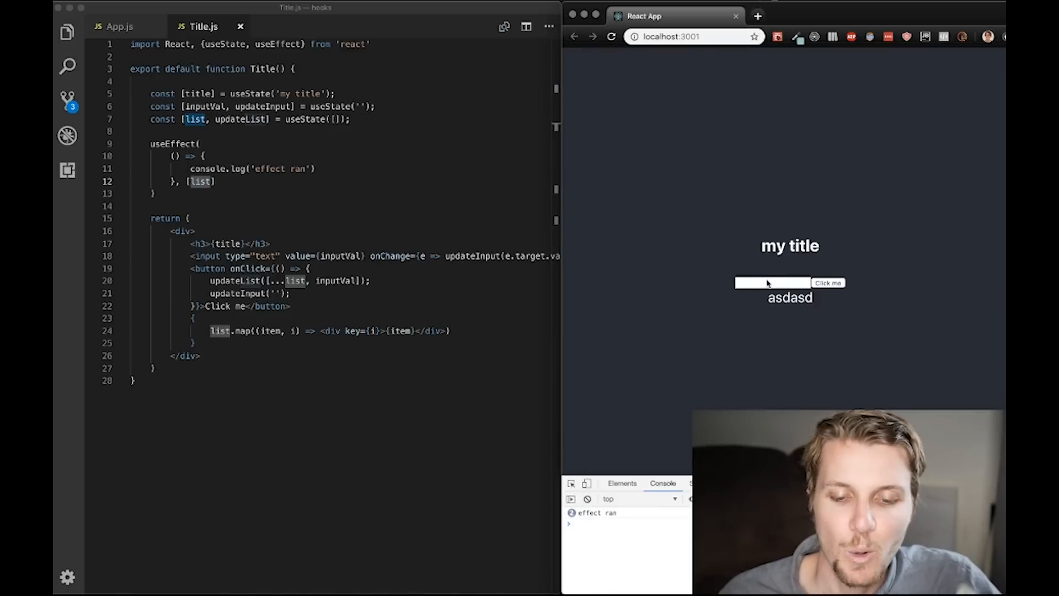
pyautogui.click(828, 283)
pyautogui.write(', [')
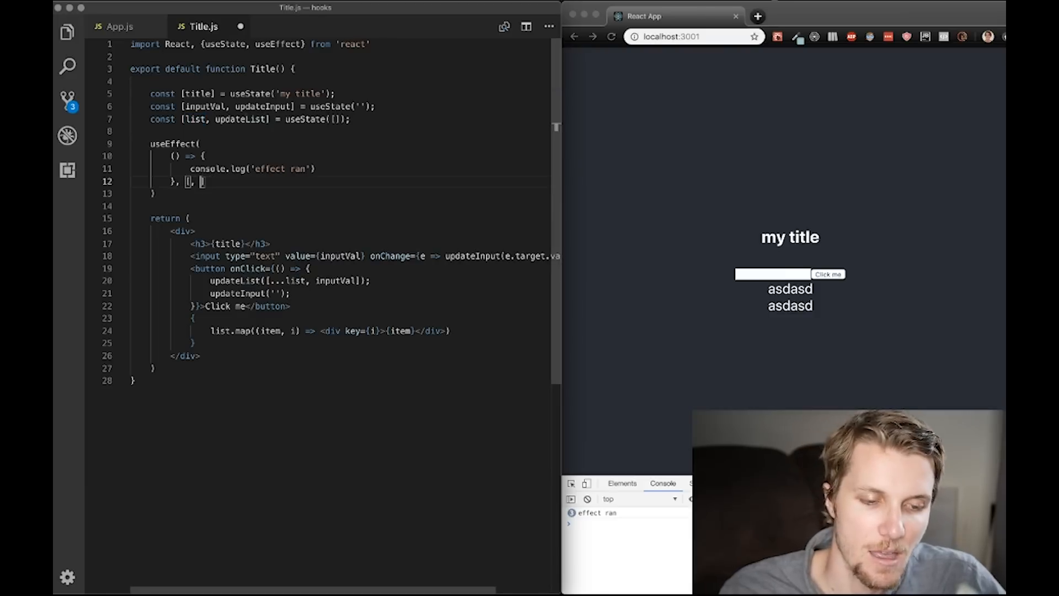
# Change the dependency array to [list, inputVal] and add asdf in the browser to test it
pyautogui.write('inputVa')
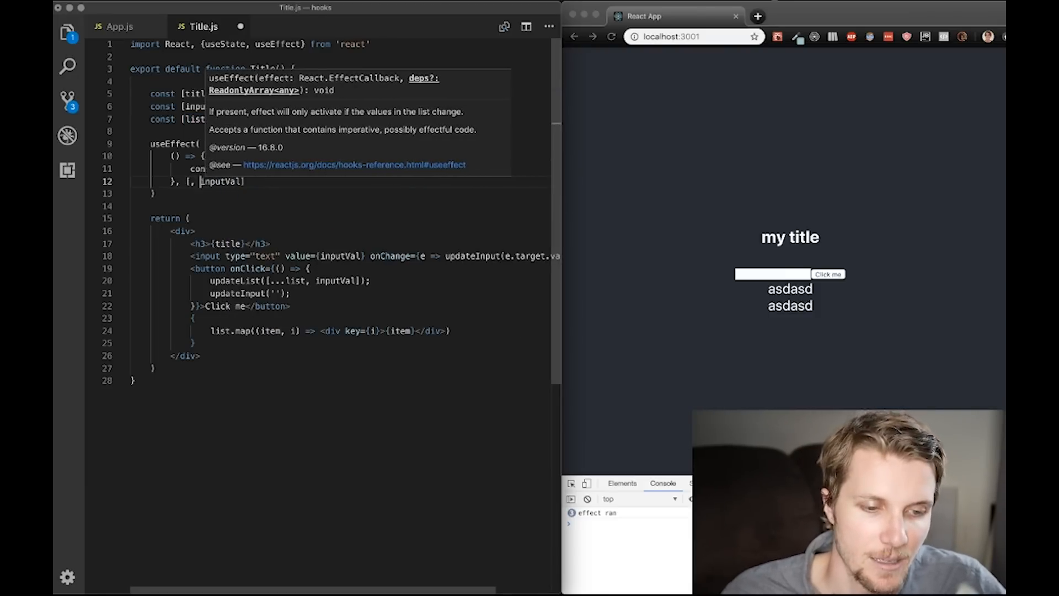
pyautogui.write('list')
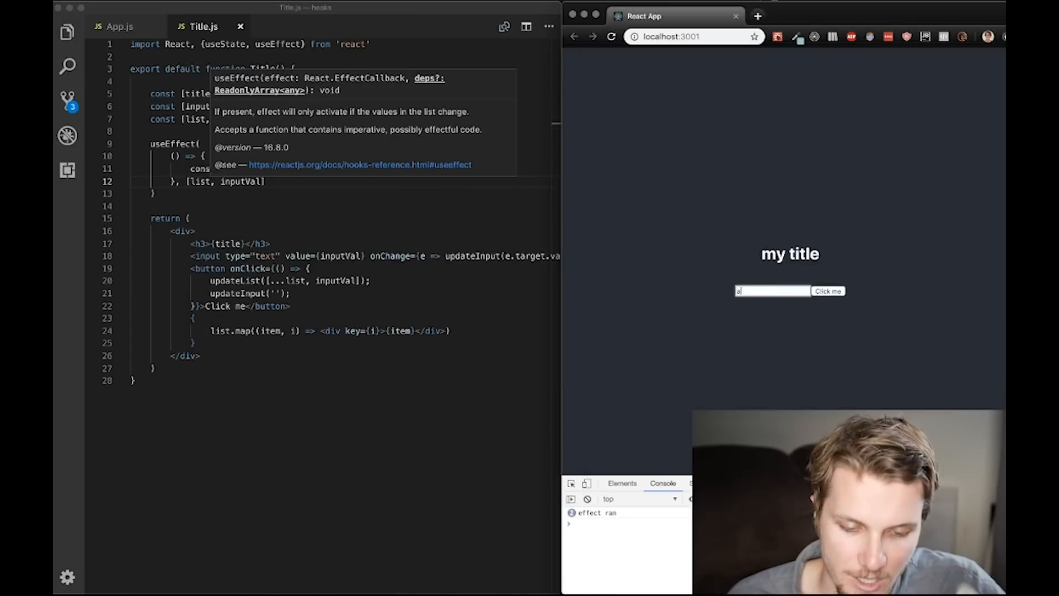
pyautogui.write('sdf')
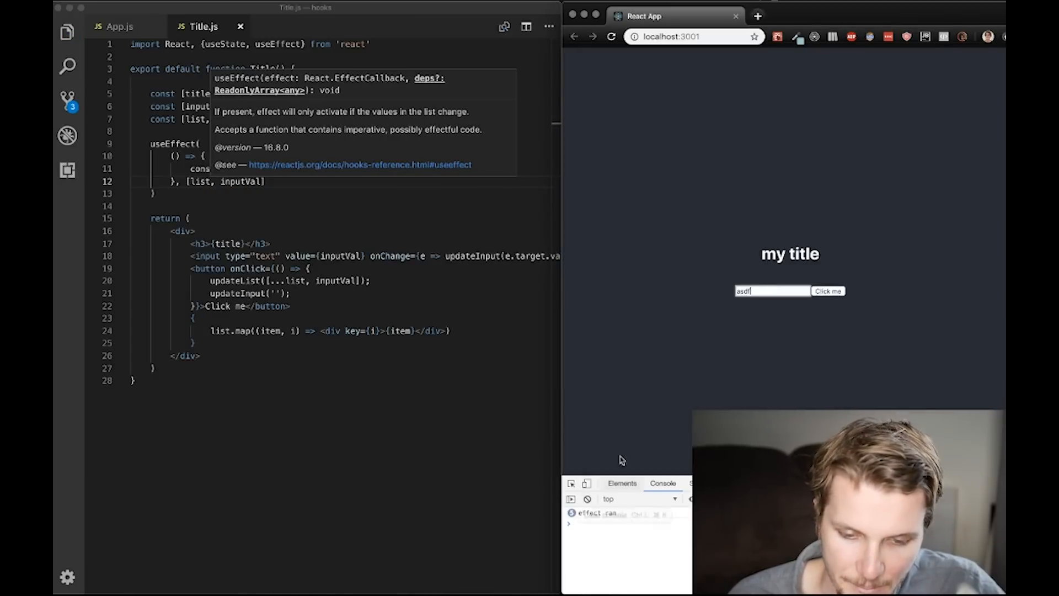
pyautogui.click(827, 290)
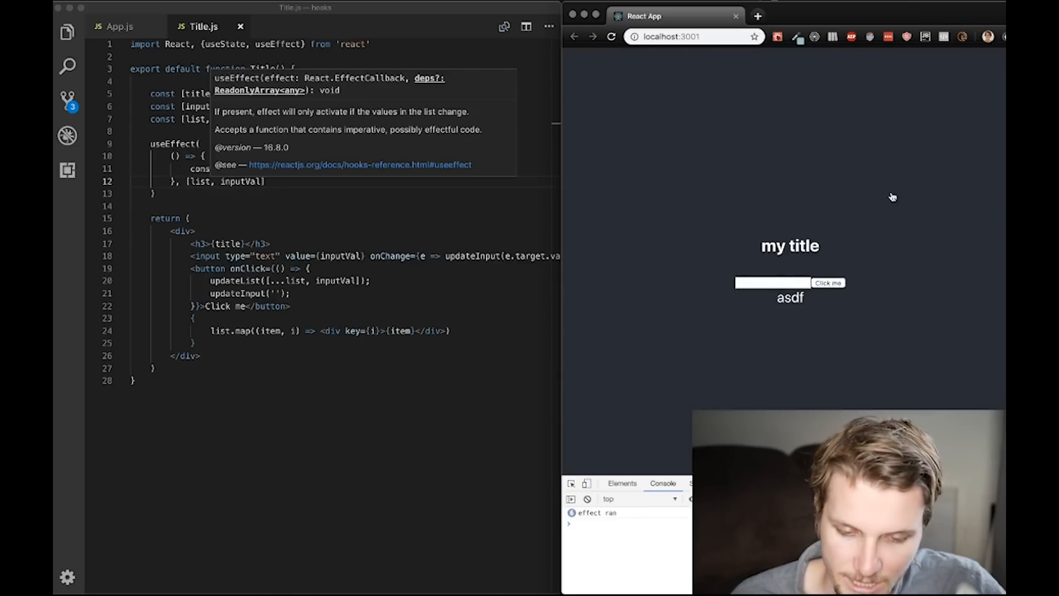
pyautogui.moveTo(890, 203)
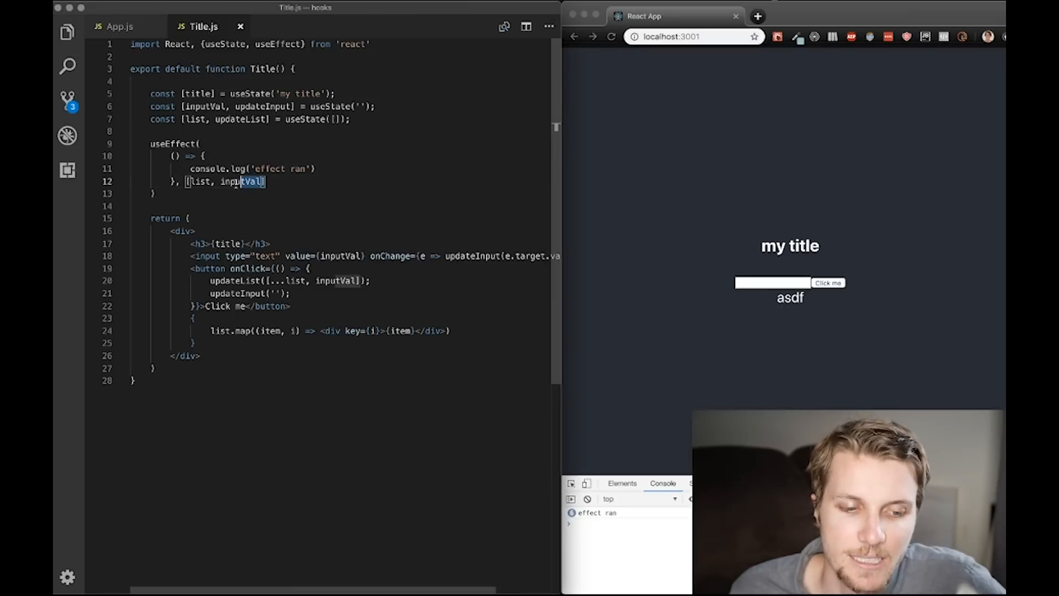
pyautogui.click(184, 181)
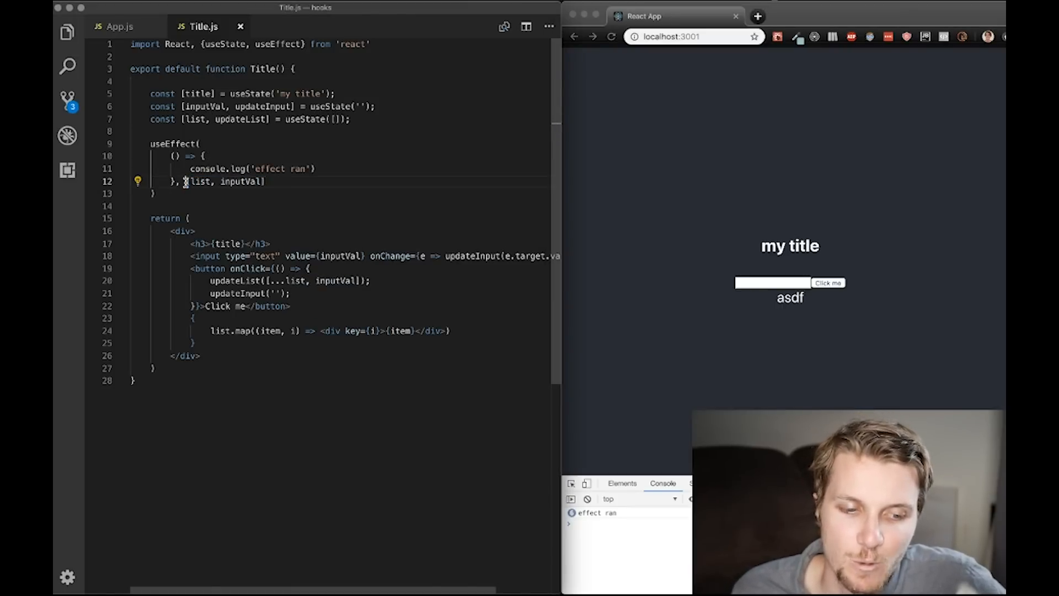